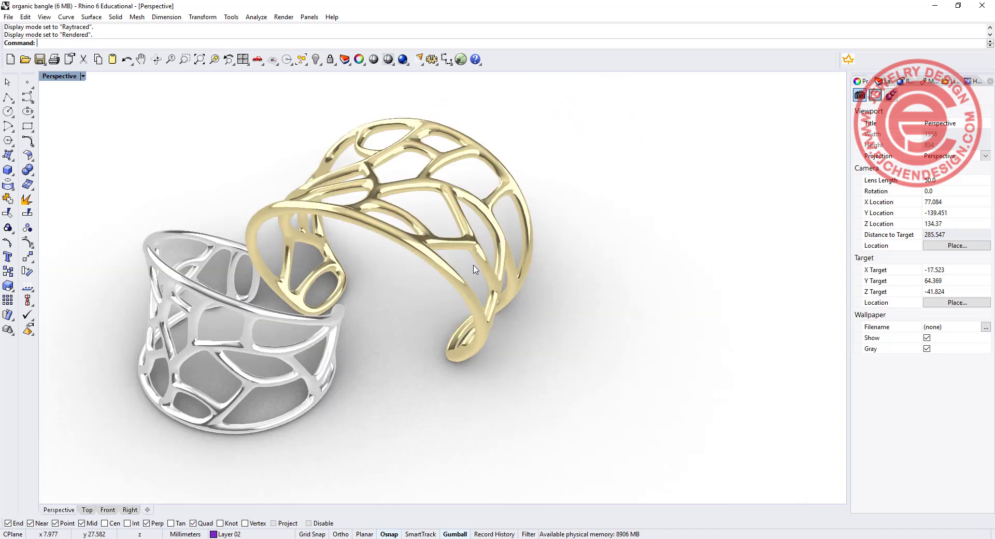
Draw an angled cutting line from the ellipse centre and mirror it for a bottom wedge.
{"action": "left_click_drag", "start_coordinate": [473, 270], "coordinate": [540, 248]}
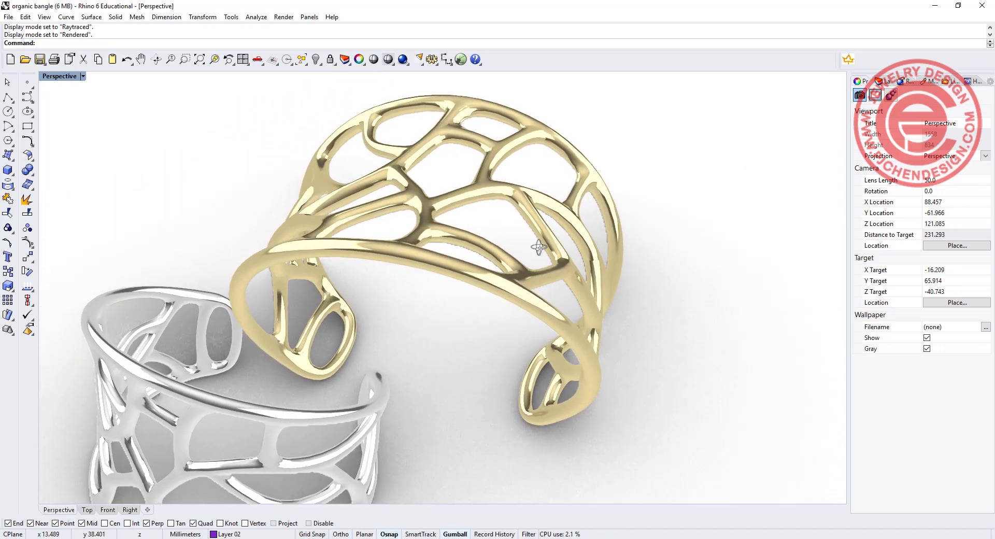
{"action": "left_click_drag", "start_coordinate": [543, 247], "coordinate": [565, 234]}
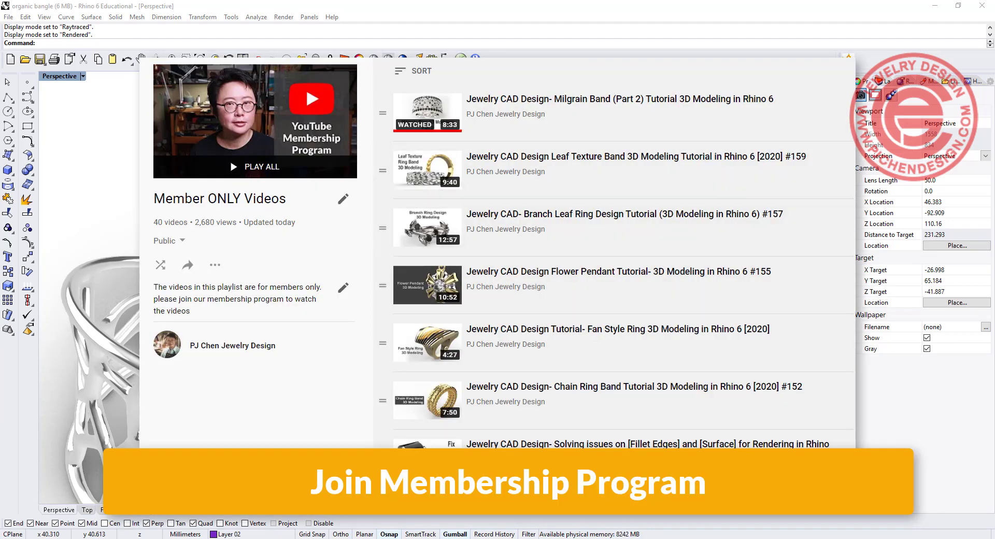
{"action": "scroll", "scroll_direction": "down", "scroll_amount": 3}
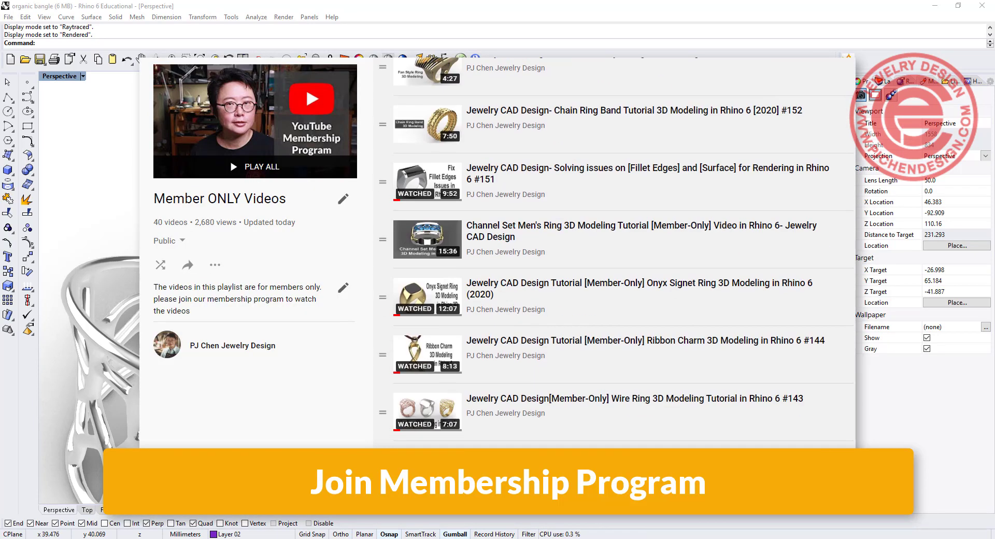
{"action": "scroll", "scroll_direction": "down", "scroll_amount": 3}
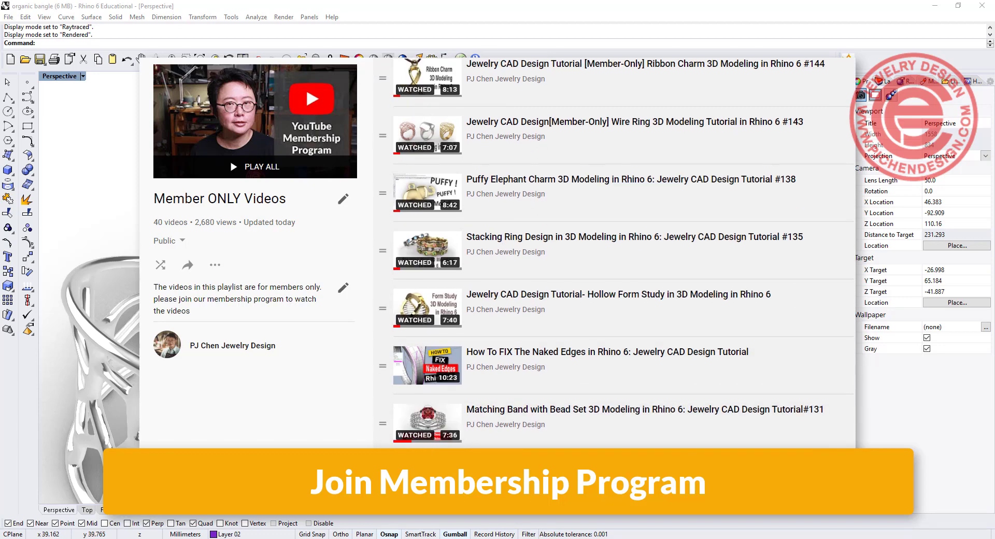
{"action": "scroll", "scroll_direction": "down", "scroll_amount": 3}
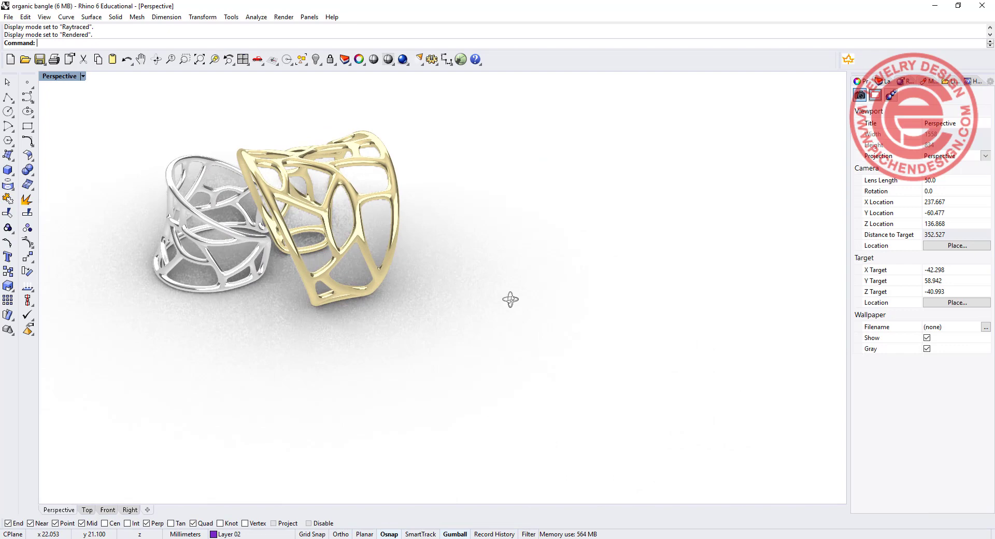
{"action": "scroll", "scroll_direction": "up", "scroll_amount": 3}
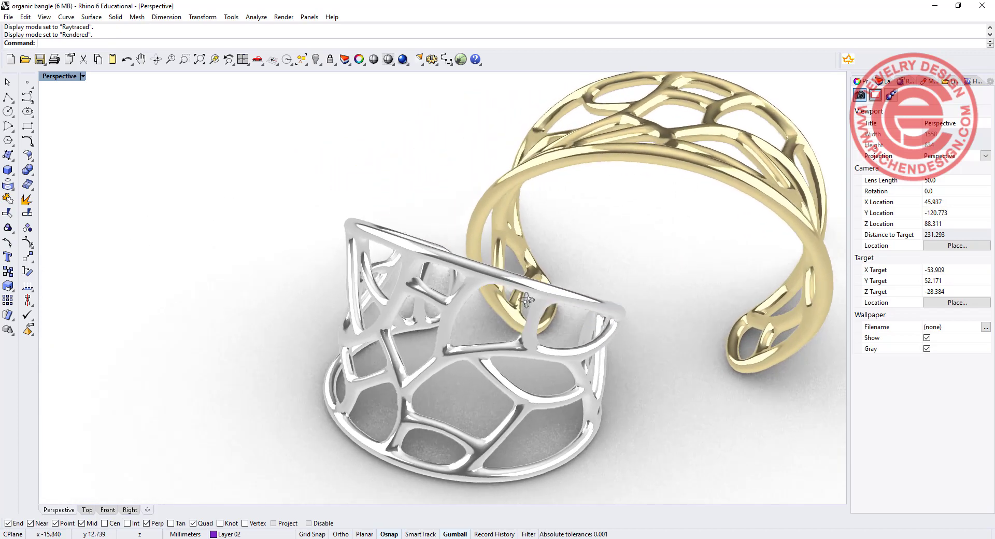
{"action": "left_click_drag", "start_coordinate": [523, 299], "coordinate": [511, 270]}
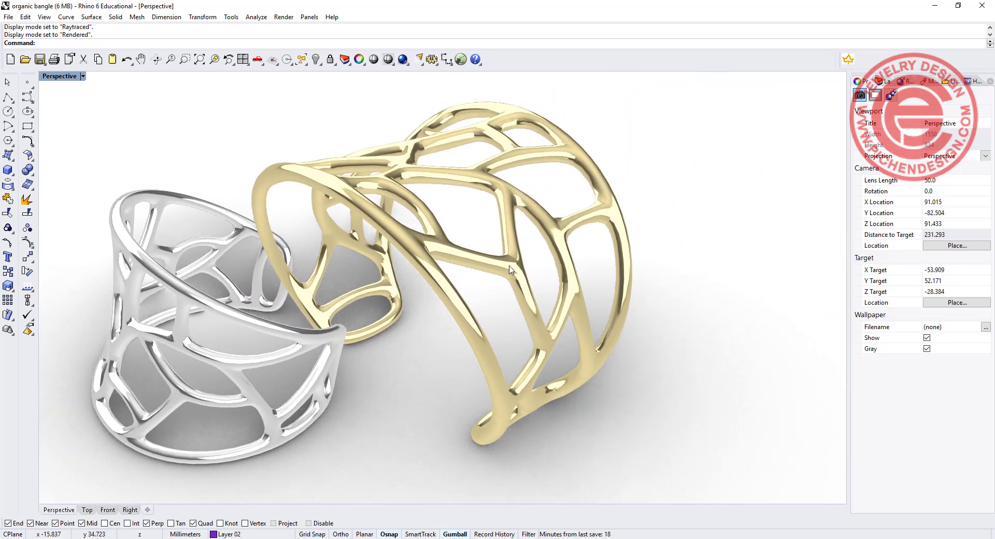
{"action": "left_click_drag", "start_coordinate": [511, 270], "coordinate": [542, 266]}
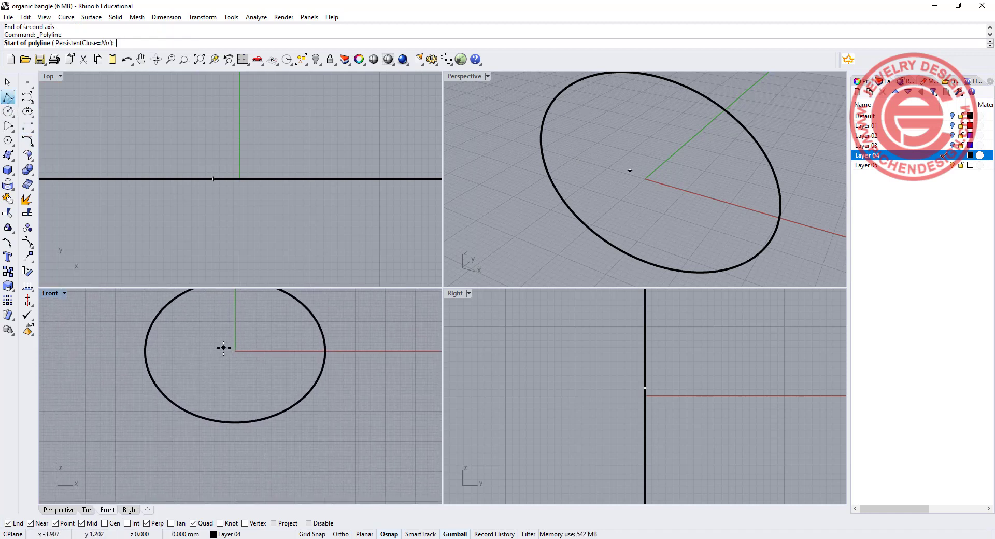
{"action": "left_click", "coordinate": [236, 350]}
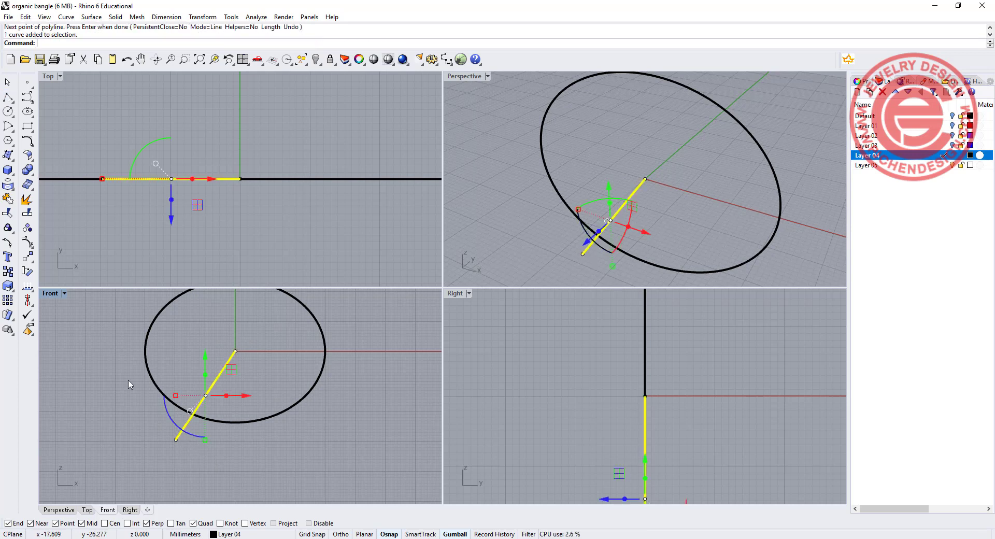
{"action": "left_click", "coordinate": [9, 254]}
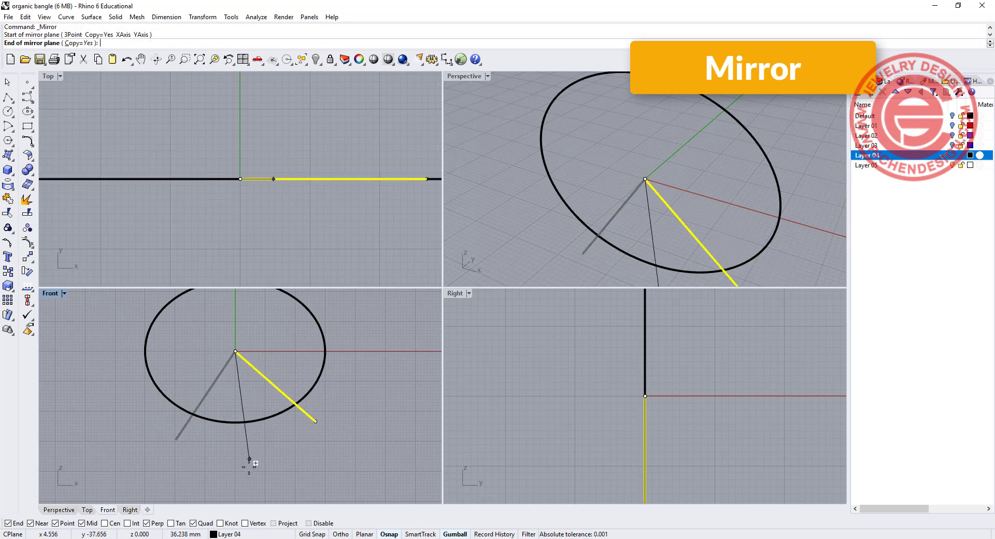
{"action": "left_click", "coordinate": [291, 436]}
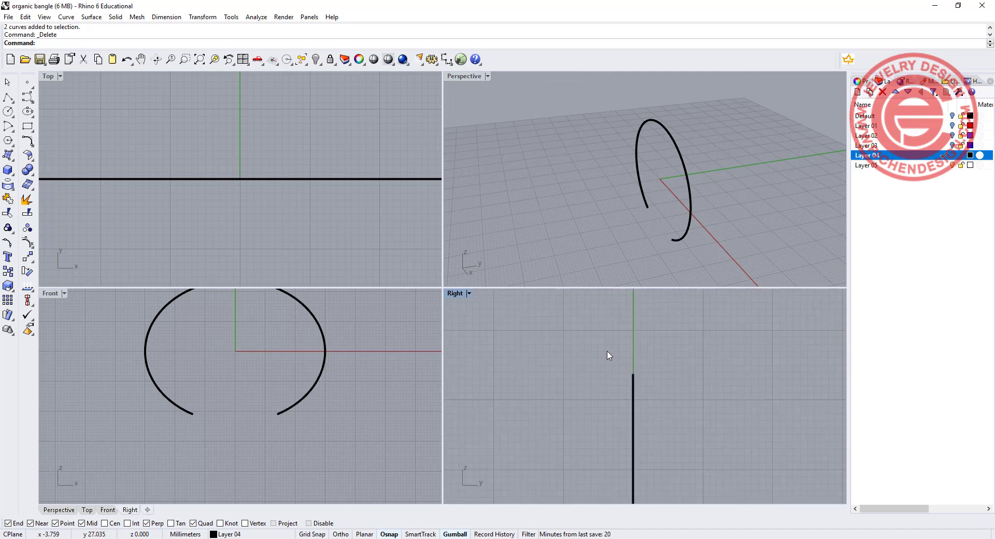
Draw the profile arc over the ellipse top, plus a short line mirrored to both open ends.
{"action": "left_click", "coordinate": [7, 141]}
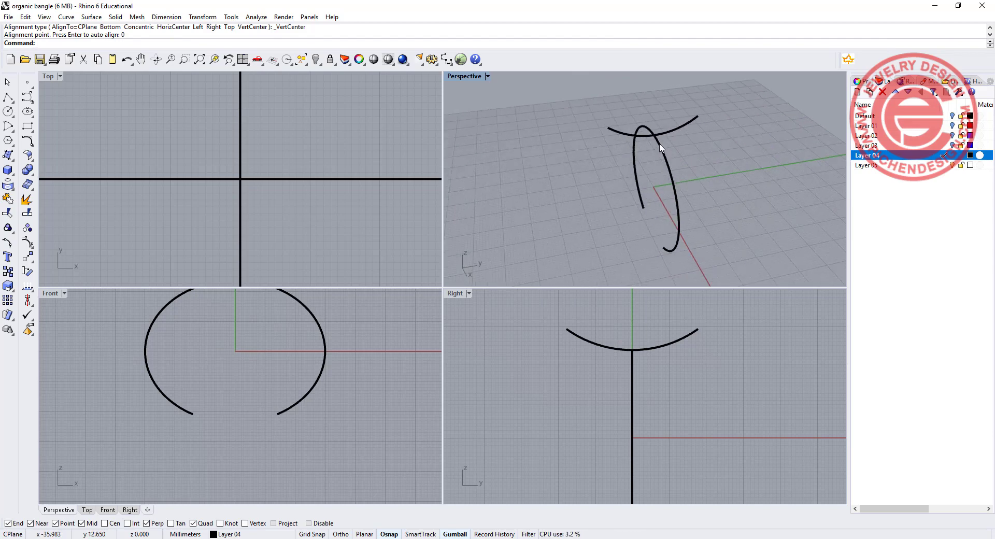
{"action": "left_click_drag", "start_coordinate": [660, 149], "coordinate": [724, 169]}
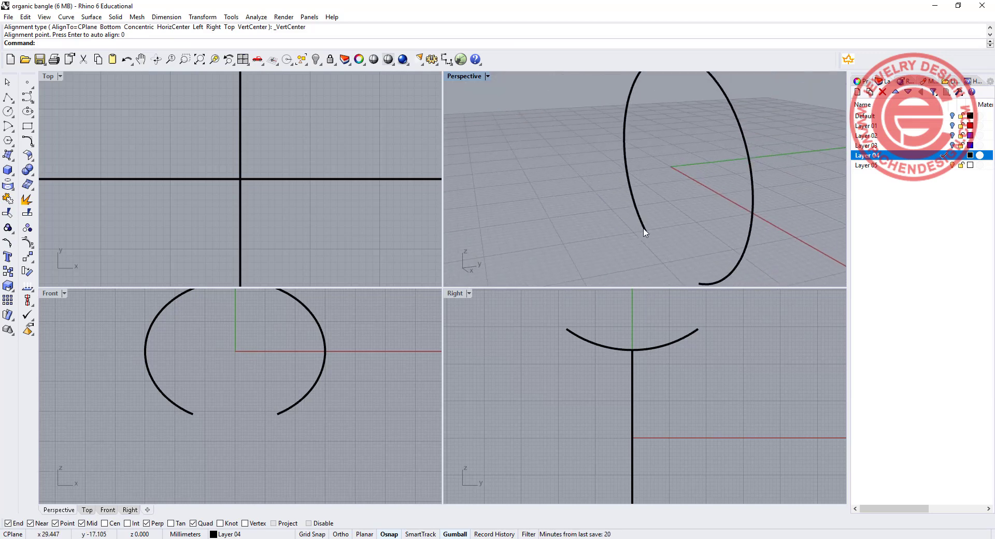
{"action": "mouse_move", "coordinate": [314, 153]}
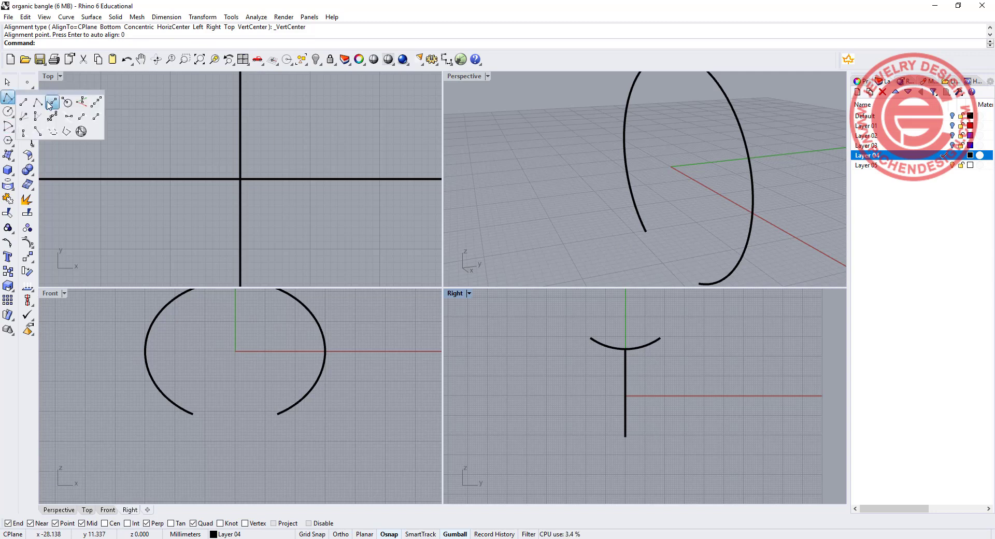
{"action": "left_click", "coordinate": [49, 102]}
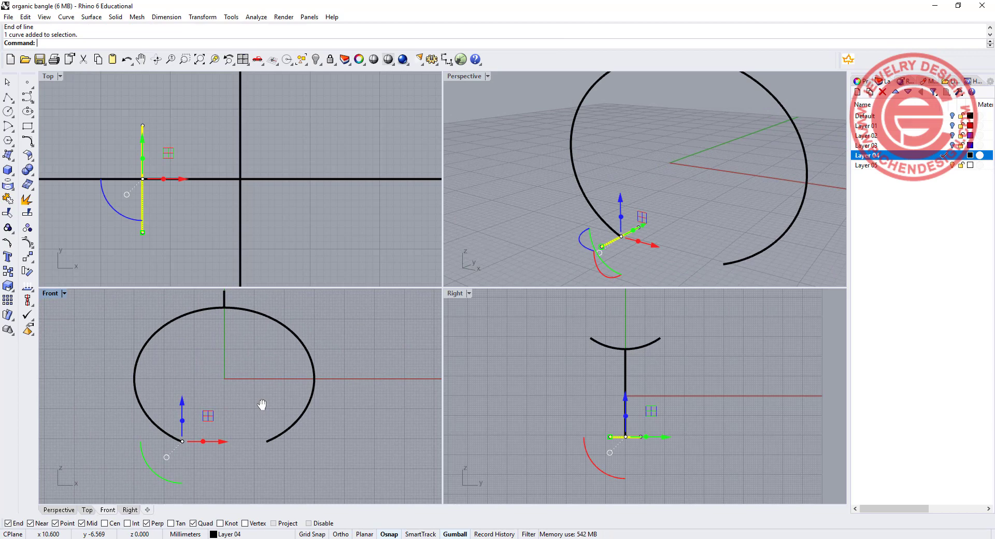
{"action": "left_click", "coordinate": [27, 256]}
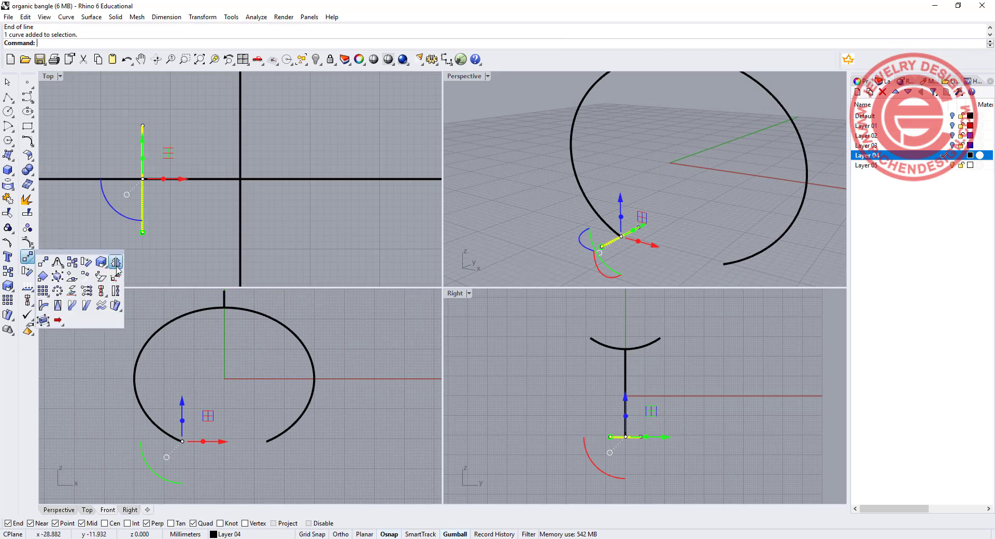
{"action": "left_click", "coordinate": [115, 262]}
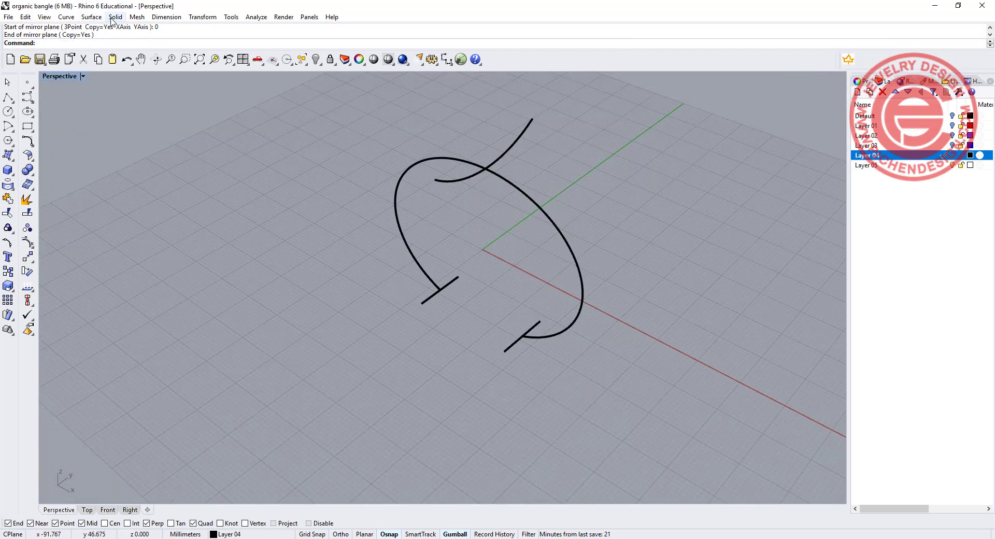
Sweep 1 Rail along the open ellipse through the profile curves, with Record History on.
{"action": "left_click", "coordinate": [84, 17]}
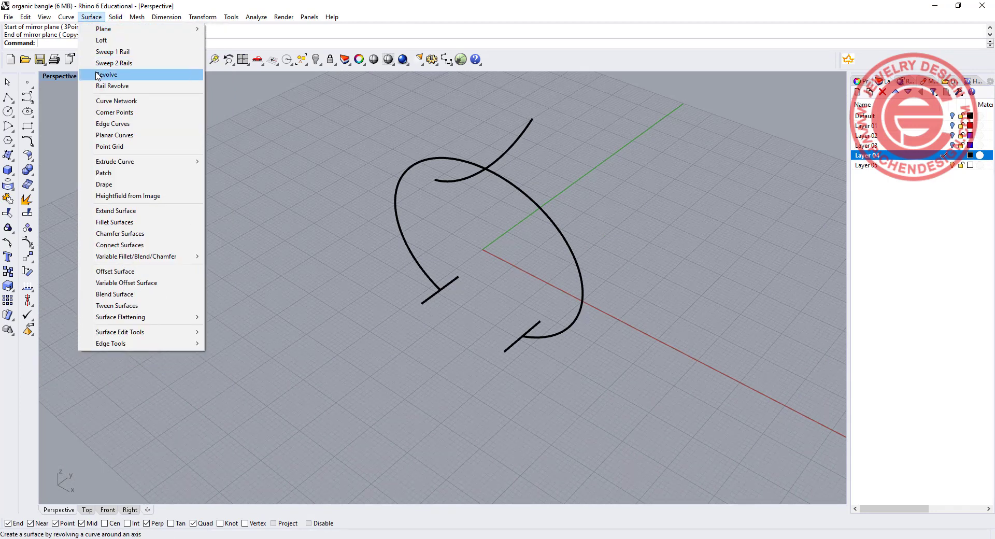
{"action": "left_click", "coordinate": [112, 51]}
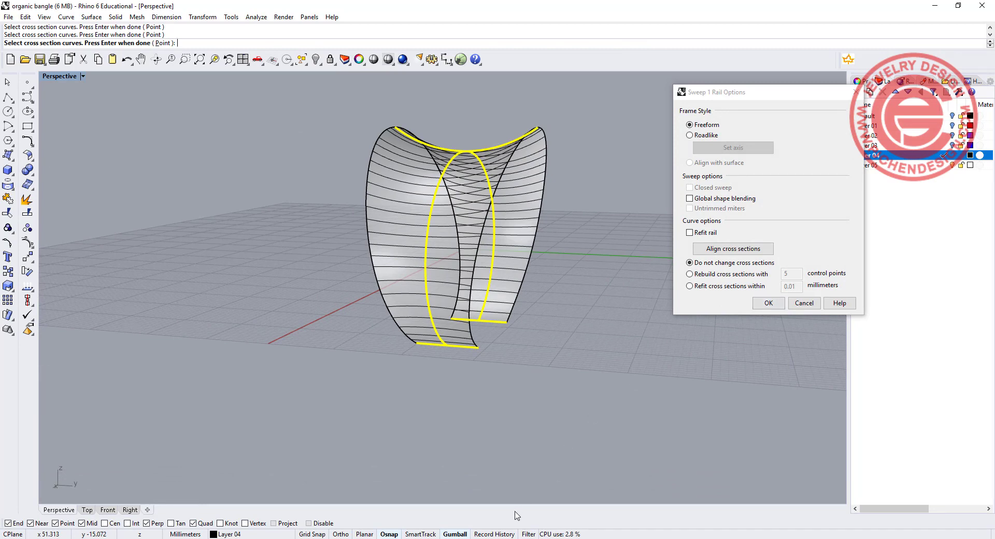
{"action": "left_click", "coordinate": [769, 303]}
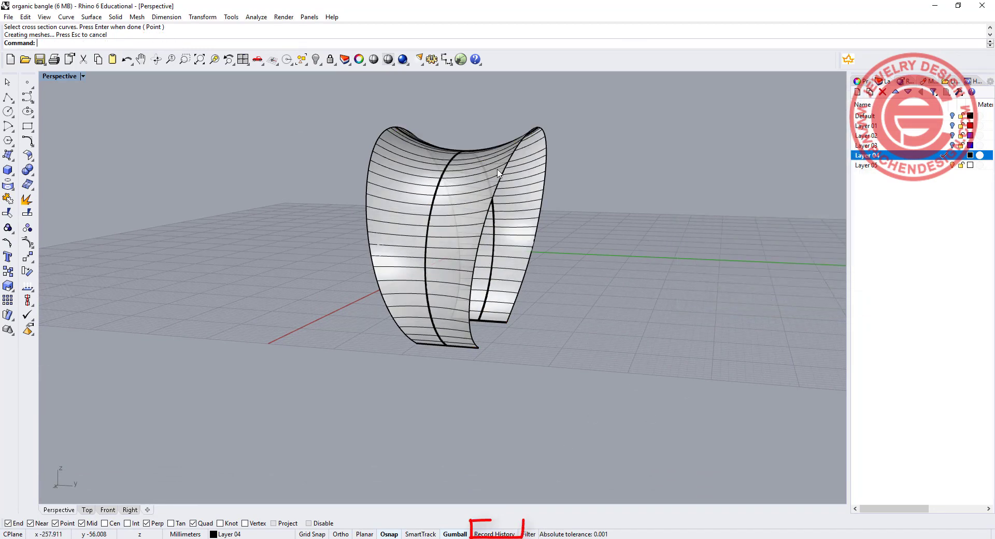
{"action": "left_click", "coordinate": [509, 136]}
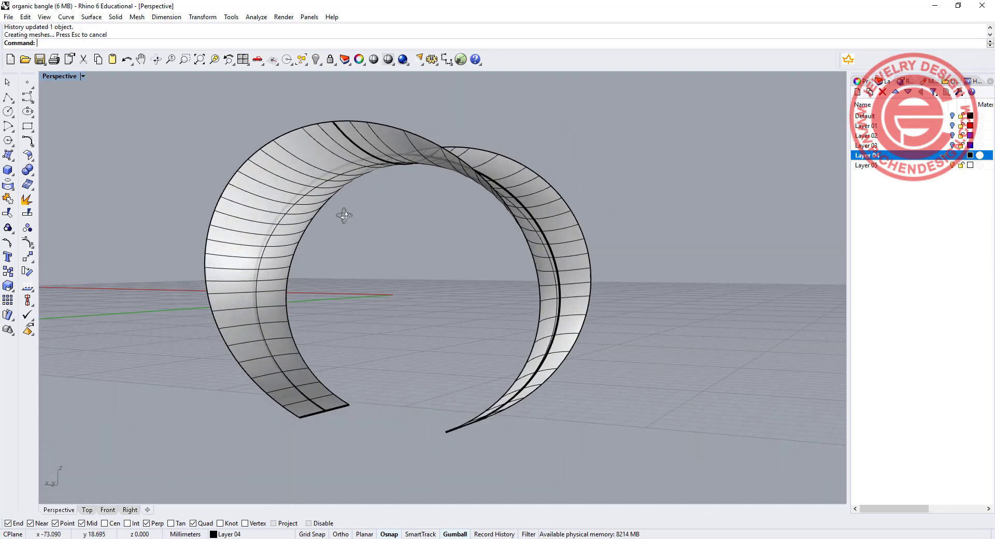
{"action": "left_click_drag", "start_coordinate": [342, 216], "coordinate": [639, 302]}
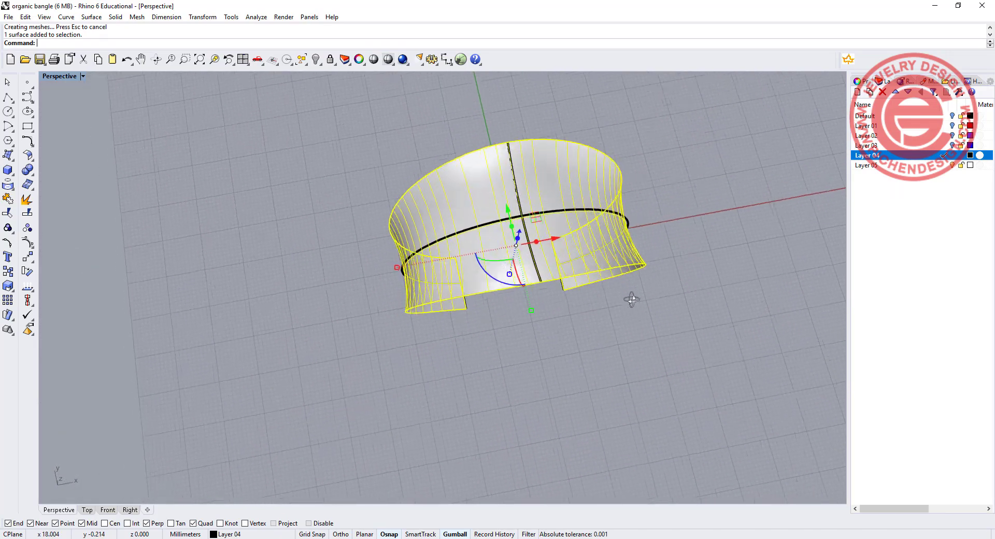
Orbit the Perspective view to show the band beside the flat rectangle.
{"action": "left_click_drag", "start_coordinate": [633, 299], "coordinate": [617, 293]}
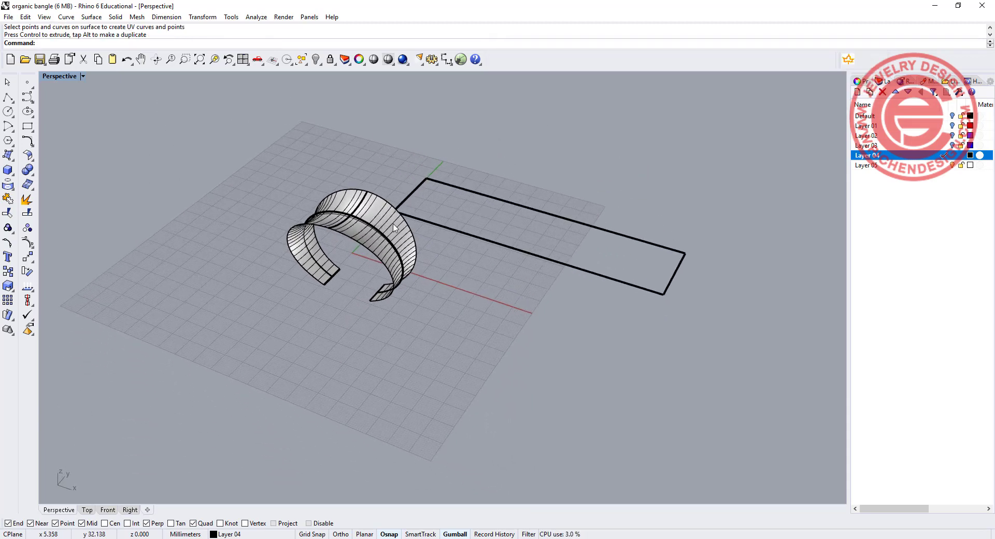
{"action": "mouse_move", "coordinate": [484, 229]}
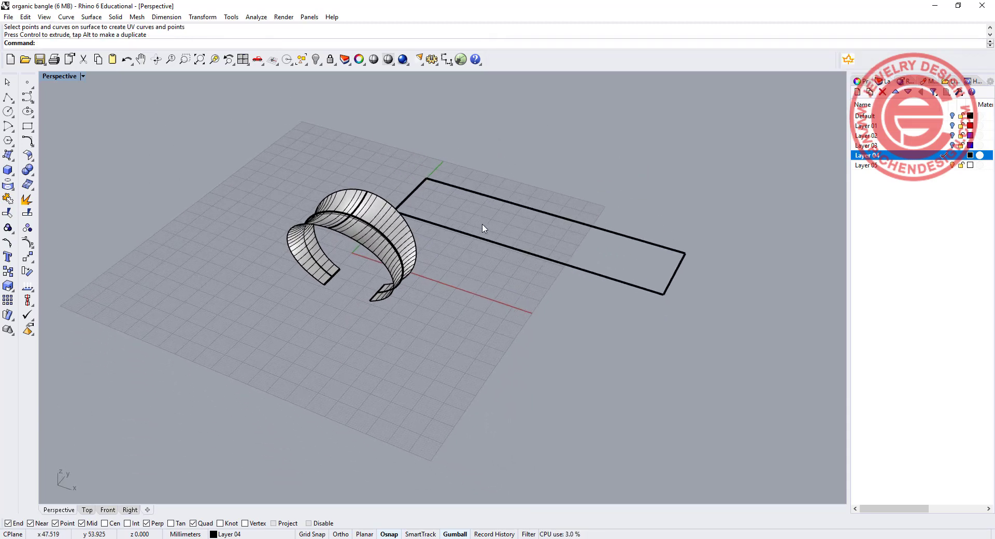
{"action": "left_click_drag", "start_coordinate": [482, 229], "coordinate": [477, 179]}
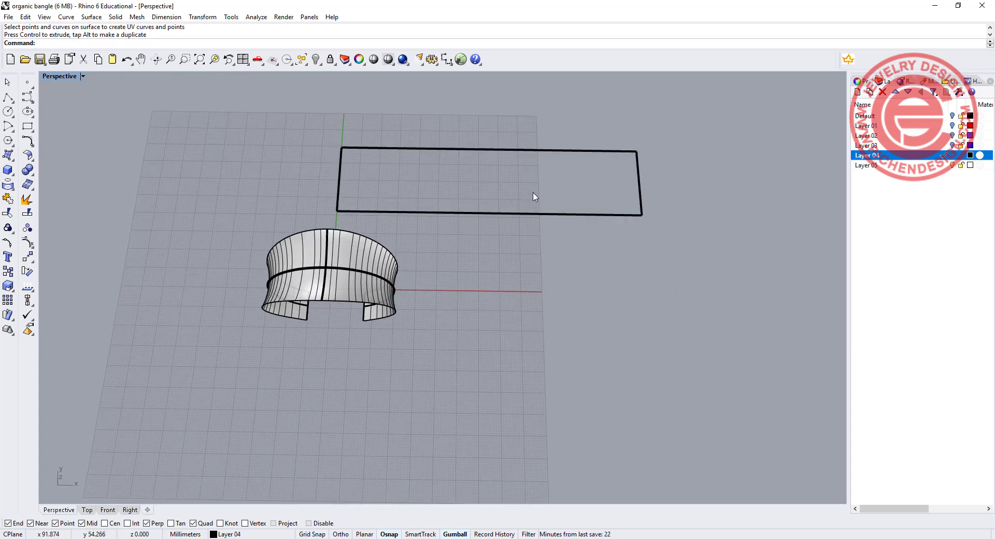
{"action": "mouse_move", "coordinate": [347, 192]}
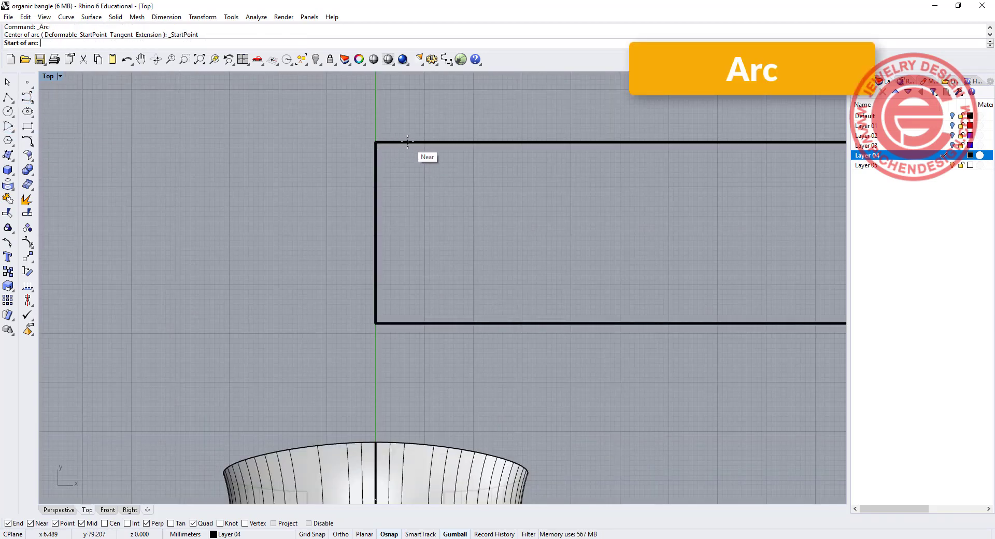
Draw an arc across the rectangle's left end and copy it to the right end.
{"action": "left_click", "coordinate": [398, 142]}
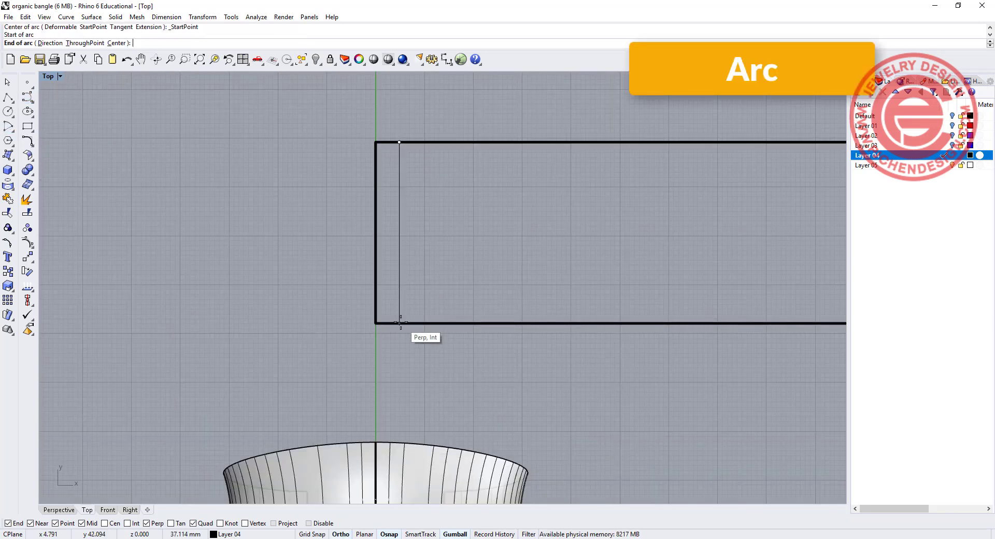
{"action": "left_click", "coordinate": [399, 323]}
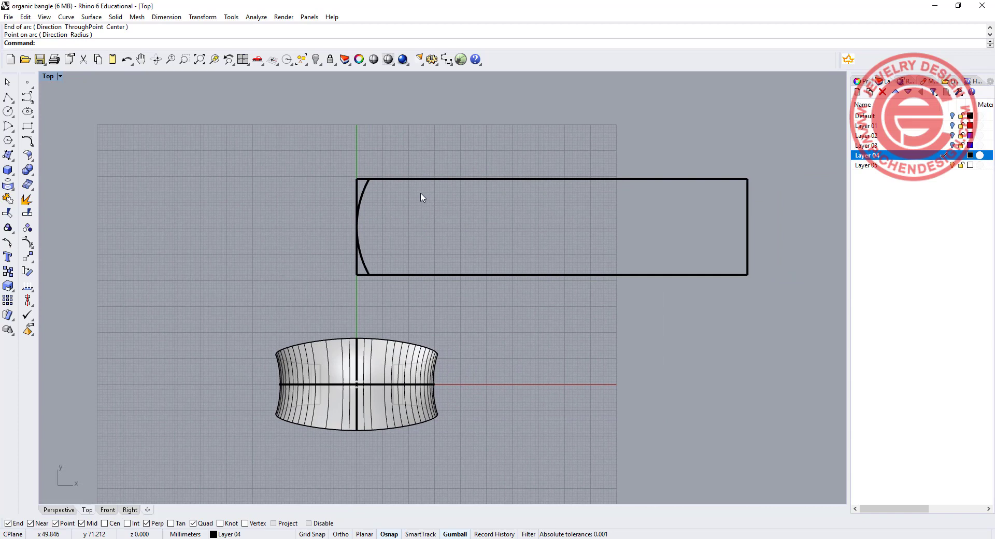
{"action": "left_click", "coordinate": [361, 227]}
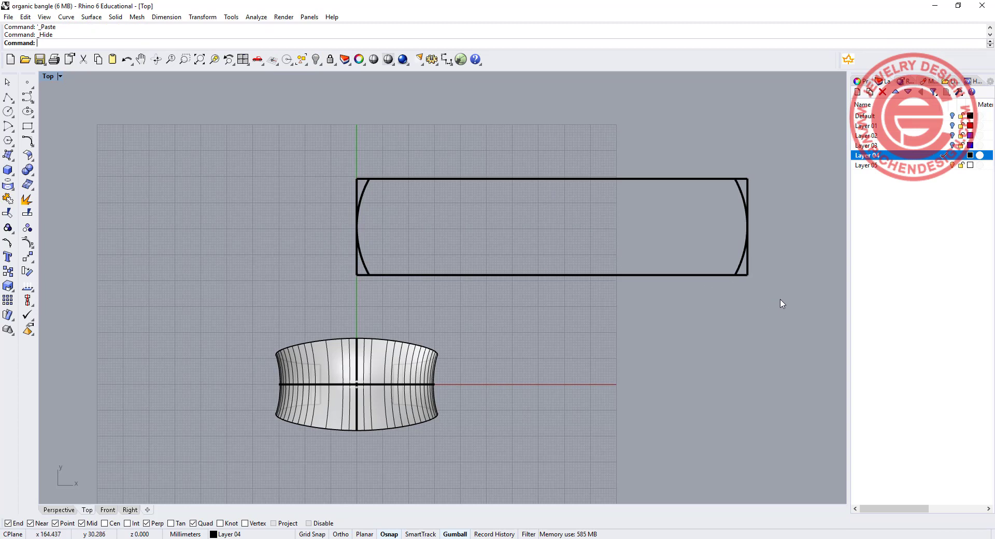
{"action": "left_click_drag", "start_coordinate": [281, 132], "coordinate": [774, 308]}
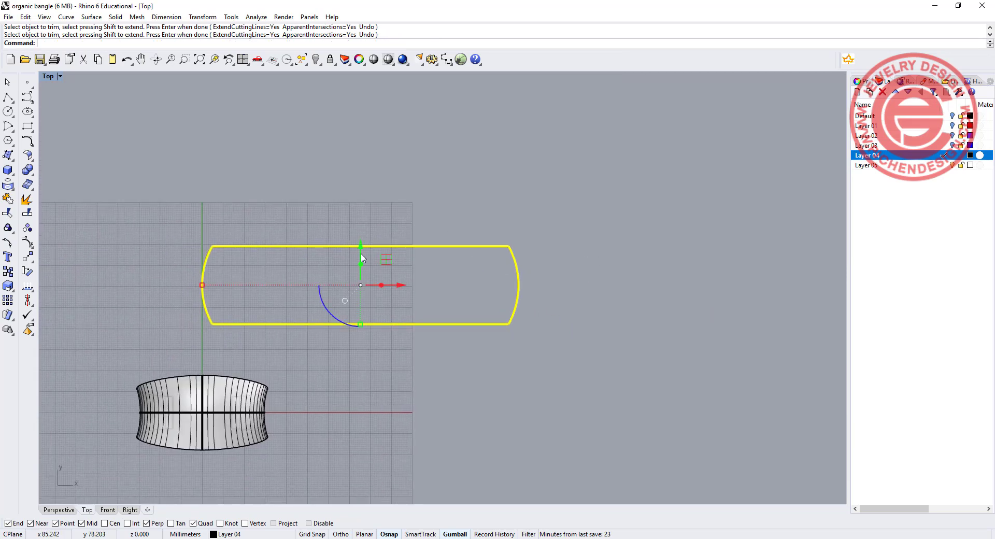
{"action": "mouse_move", "coordinate": [26, 154]}
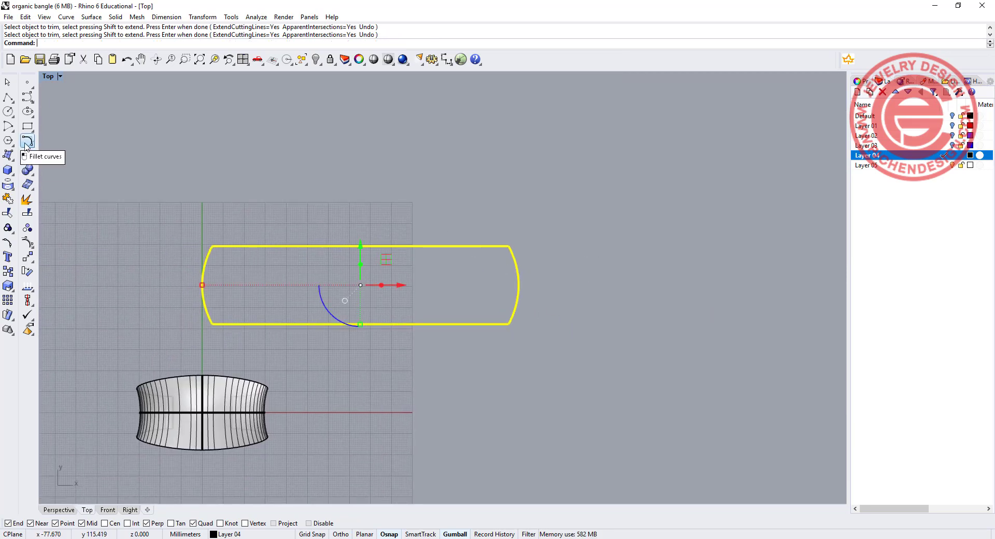
Start filleting the outline corners with radius 10.
{"action": "left_click", "coordinate": [28, 141]}
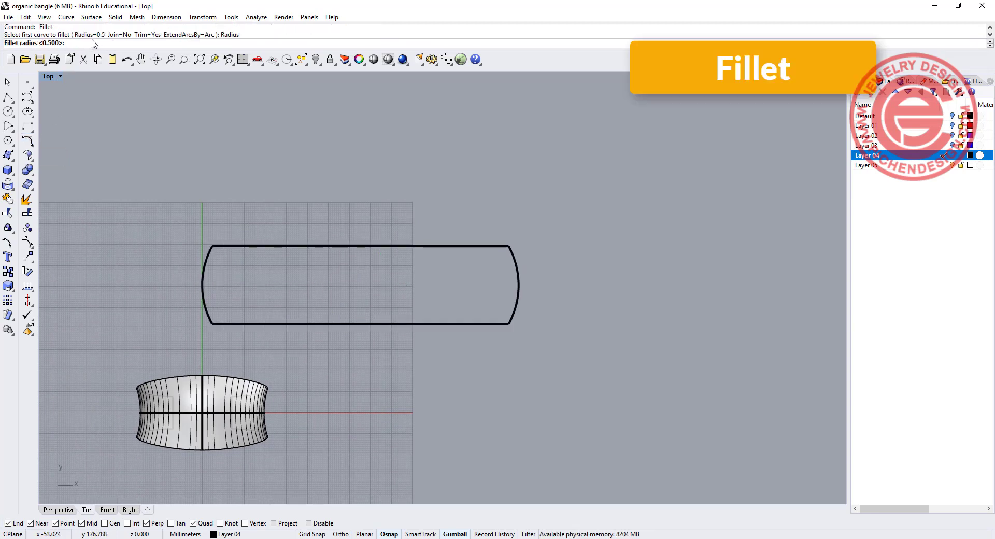
{"action": "type", "text": "10"}
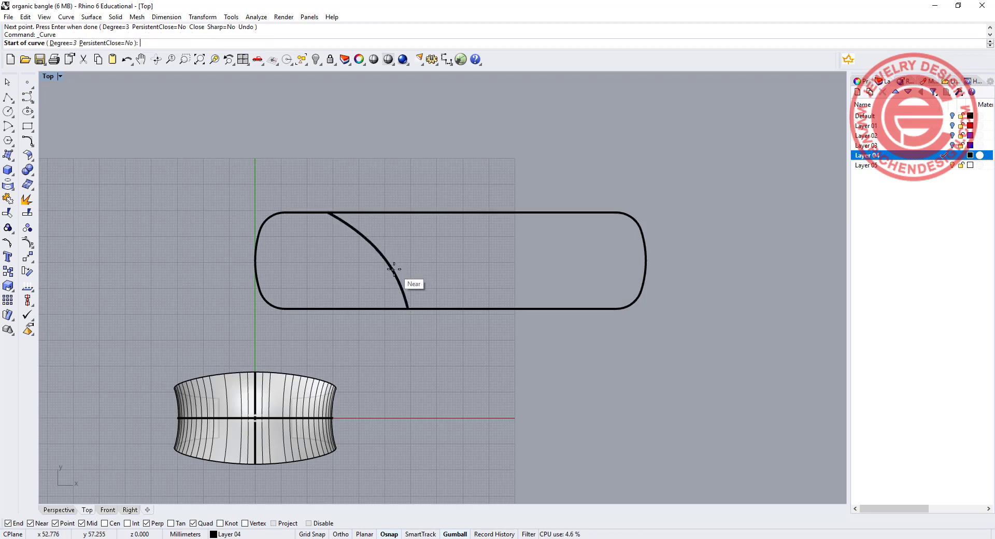
Draw freeform lattice curves snapping across the rounded band outline.
{"action": "left_click", "coordinate": [472, 212]}
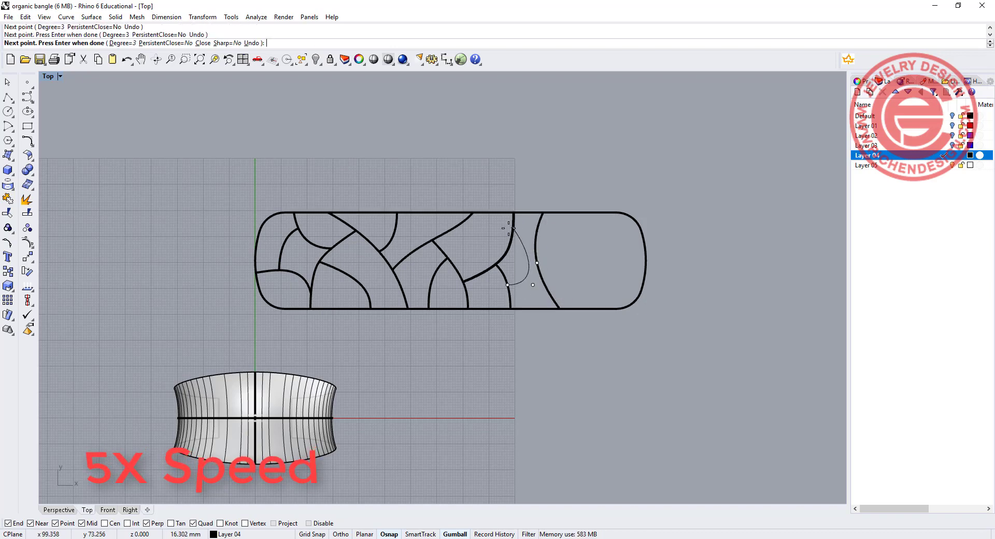
{"action": "left_click", "coordinate": [641, 278]}
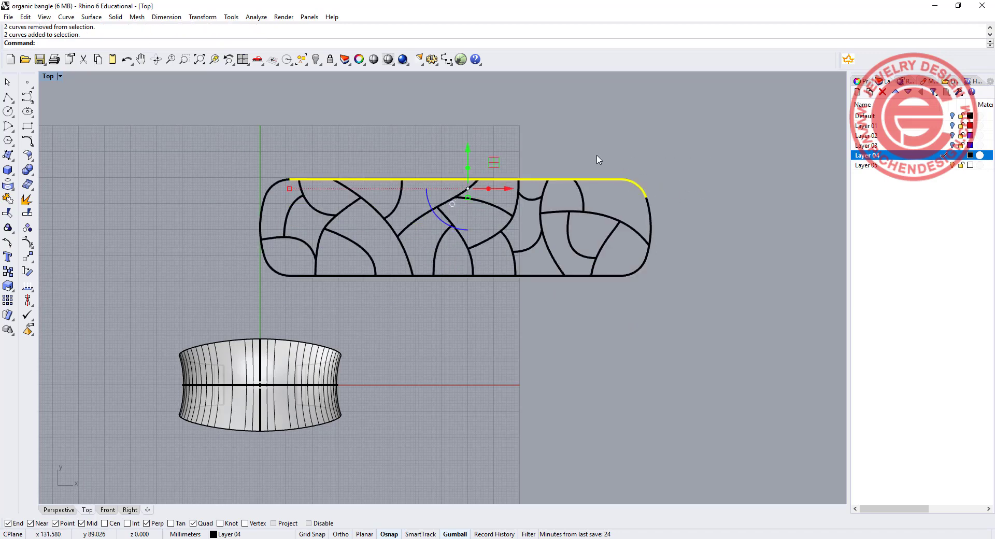
Pipe the selected lattice curves into tubes of radius 1.3.
{"action": "key", "text": "Enter"}
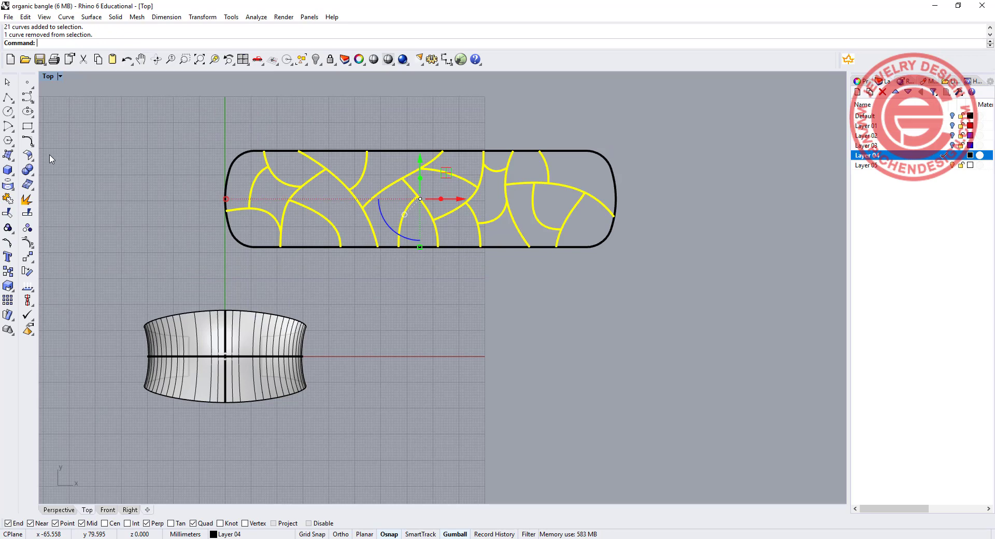
{"action": "left_click", "coordinate": [8, 170]}
{"action": "type", "text": "2"}
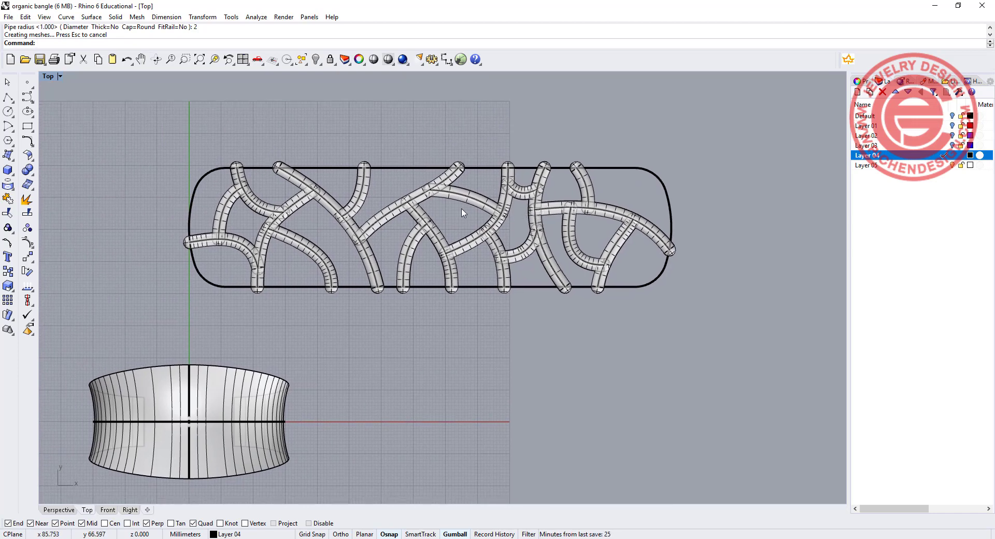
{"action": "mouse_move", "coordinate": [372, 194]}
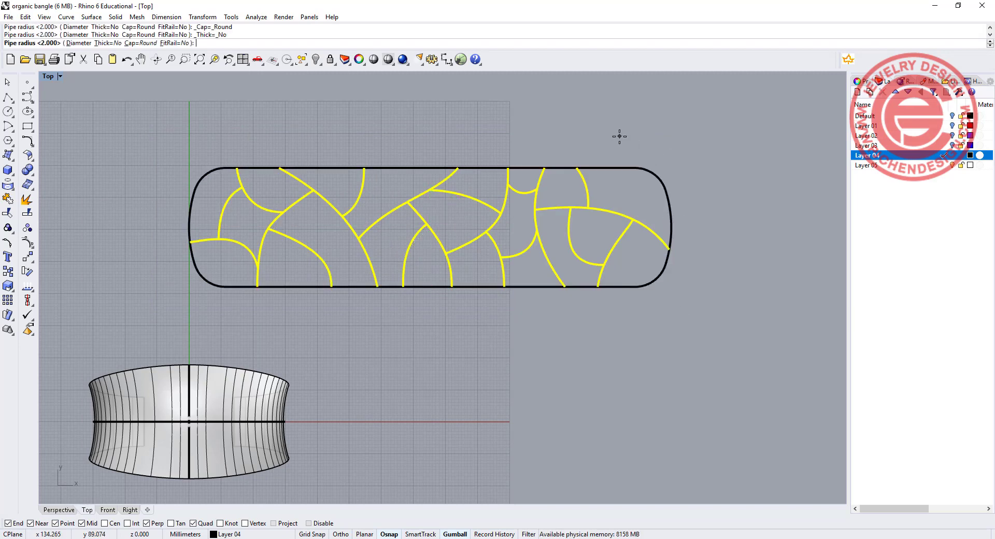
{"action": "type", "text": "1.3"}
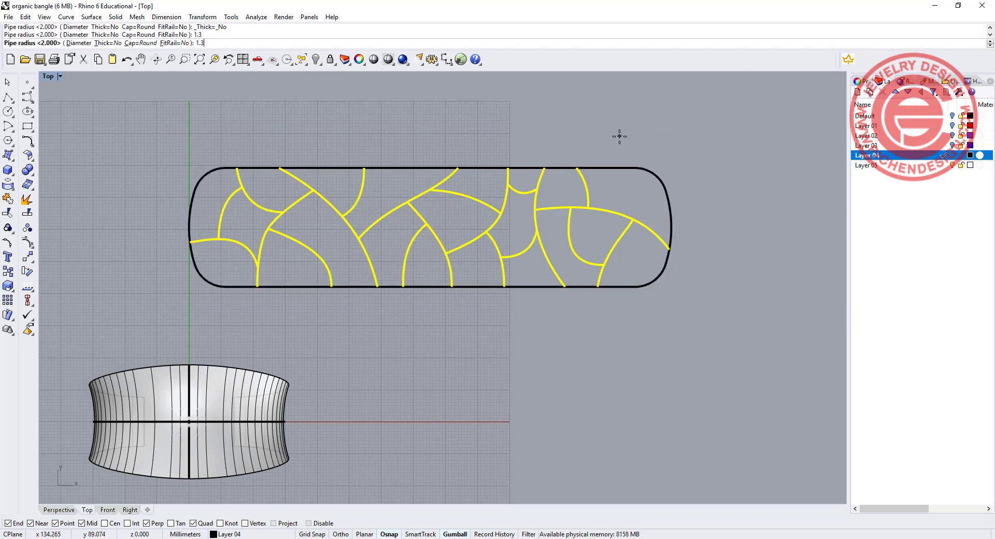
{"action": "key", "text": "Enter"}
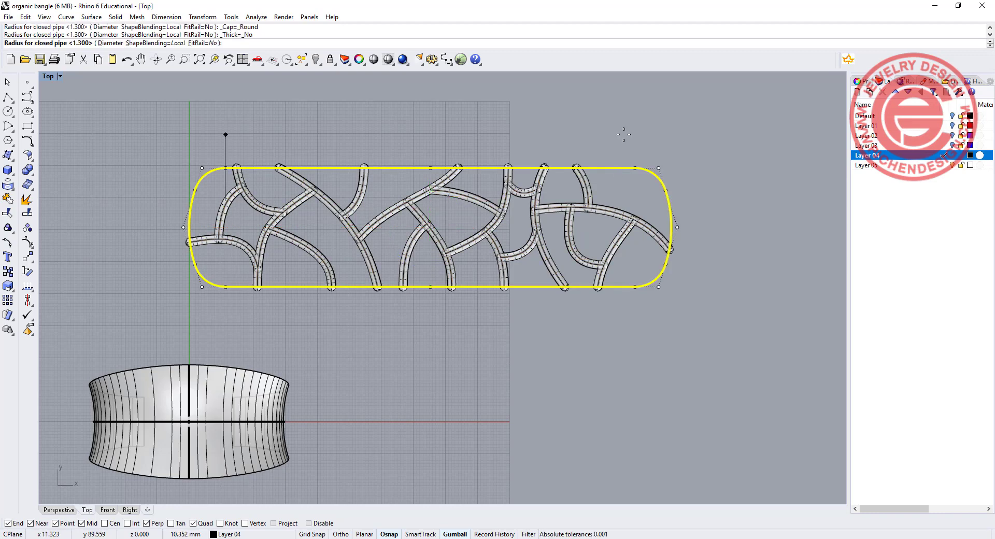
Pipe the outline at radius 1.4 and reposition one tube with the gumball.
{"action": "type", "text": "1.4"}
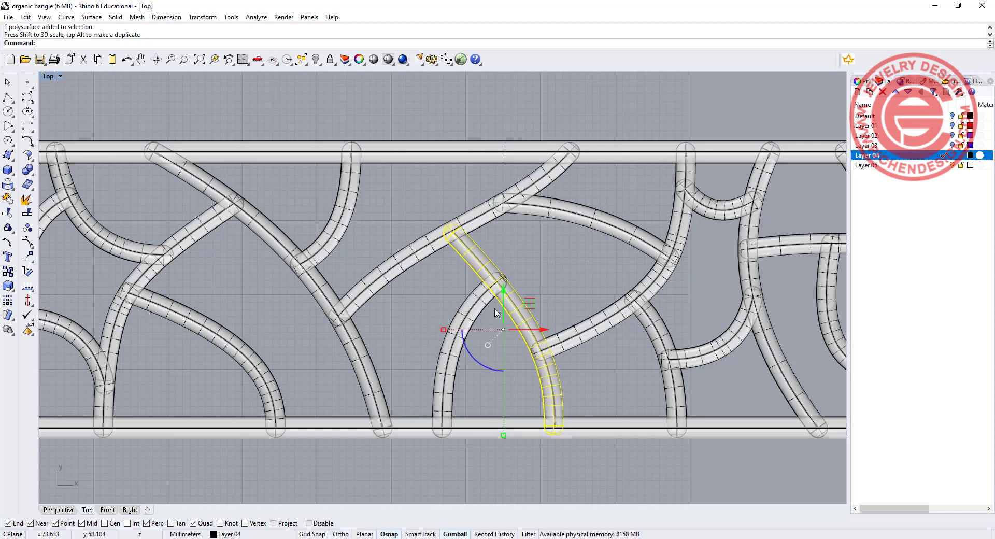
{"action": "left_click_drag", "start_coordinate": [503, 328], "coordinate": [523, 311]}
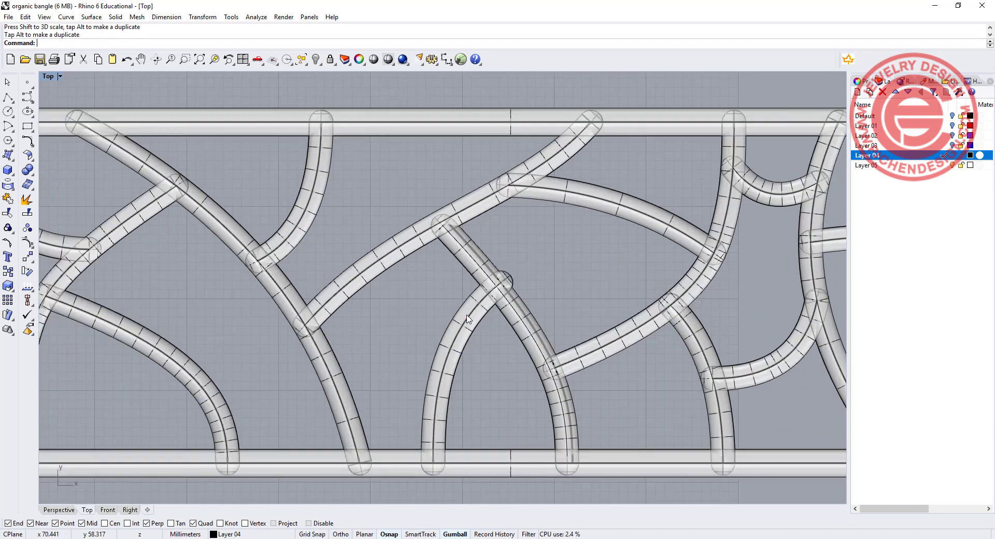
{"action": "left_click", "coordinate": [450, 422]}
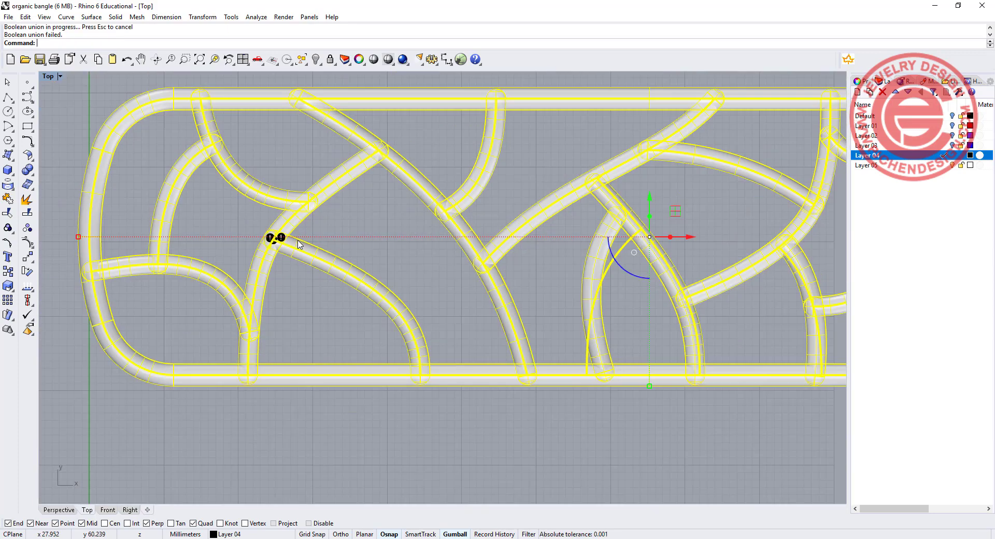
Undo the last change to the tube lattice.
{"action": "key", "text": "Ctrl+z"}
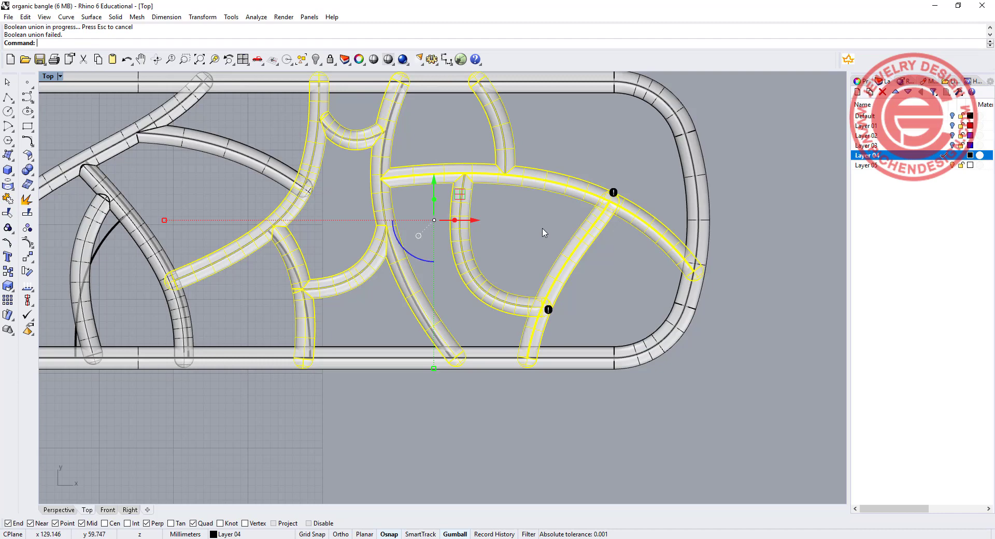
{"action": "mouse_move", "coordinate": [573, 239]}
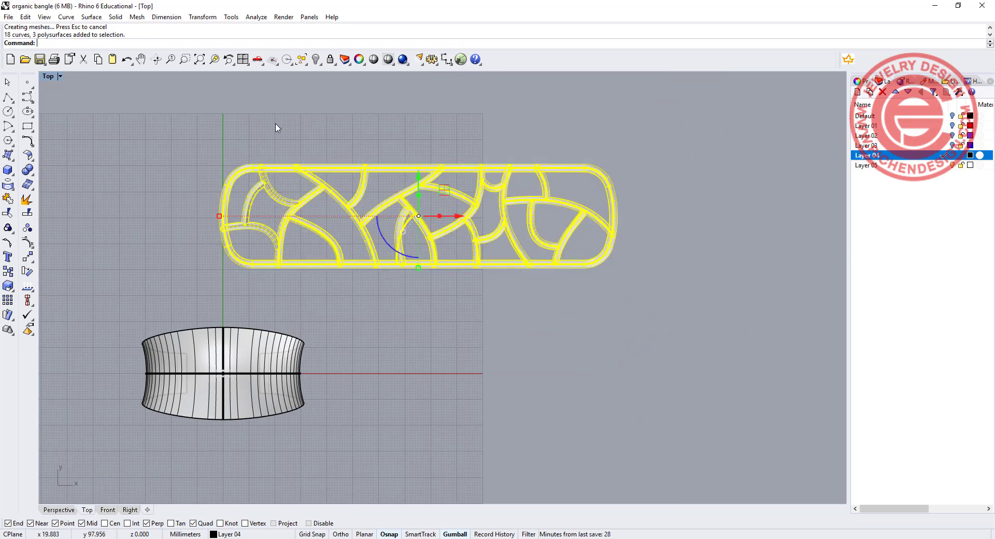
Boolean-union all the tubes into one solid lattice object.
{"action": "left_click", "coordinate": [27, 169]}
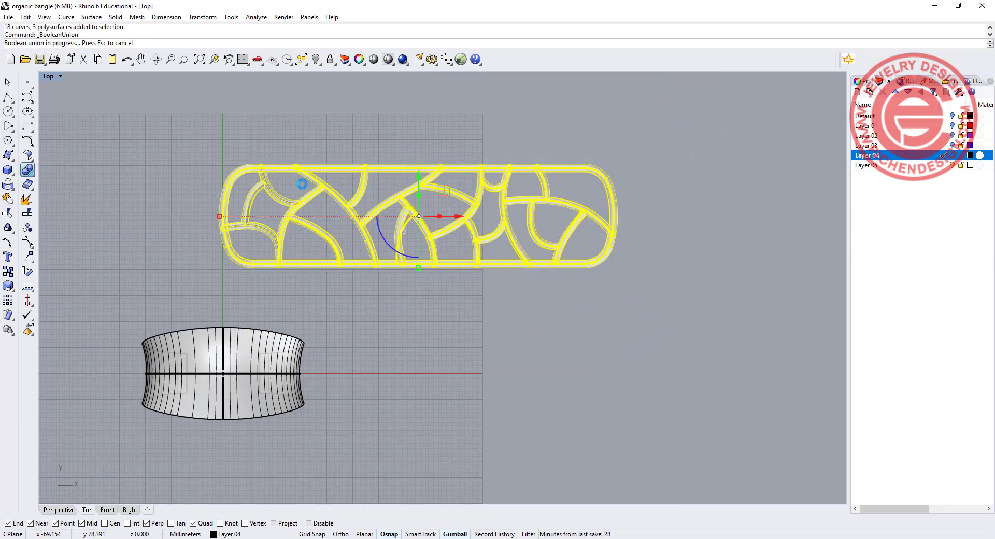
{"action": "left_click", "coordinate": [437, 198]}
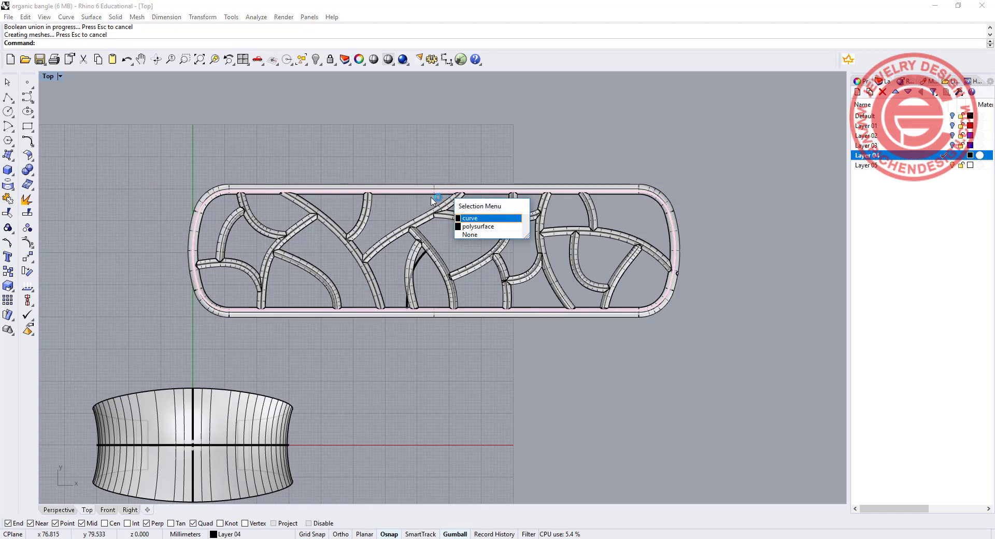
{"action": "left_click", "coordinate": [478, 227]}
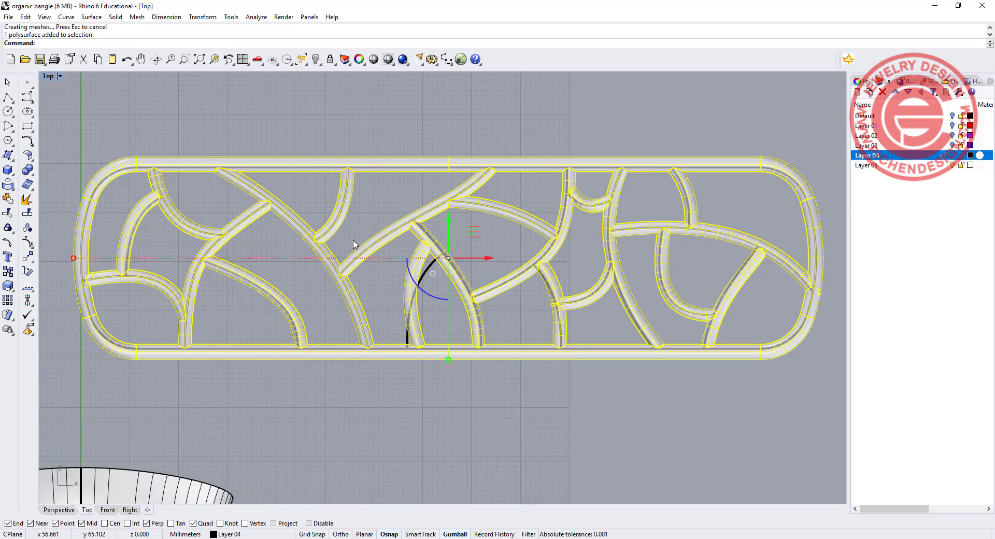
Switch the viewport to Rendered display to view the fused lattice.
{"action": "left_click", "coordinate": [55, 76]}
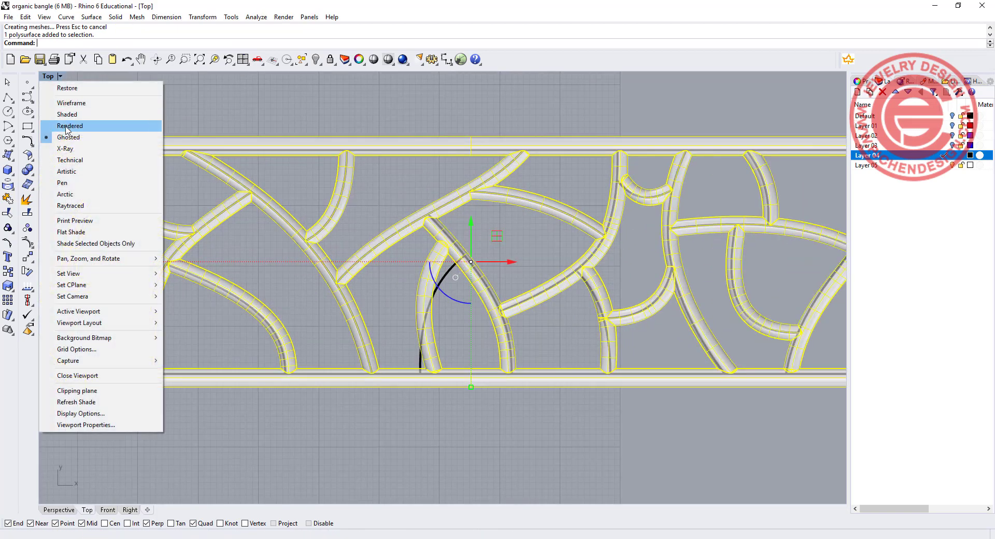
{"action": "left_click", "coordinate": [70, 125]}
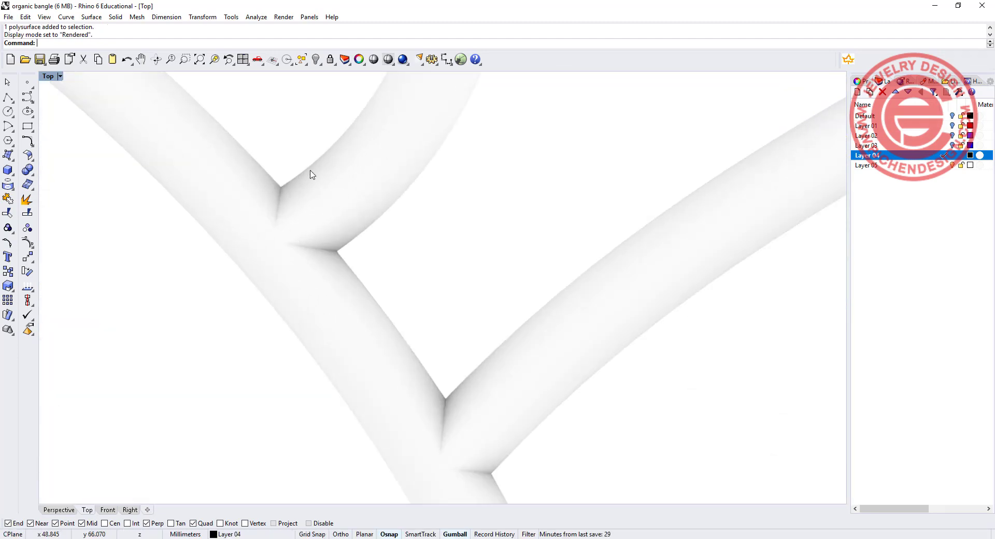
{"action": "scroll", "scroll_direction": "down", "scroll_amount": 3}
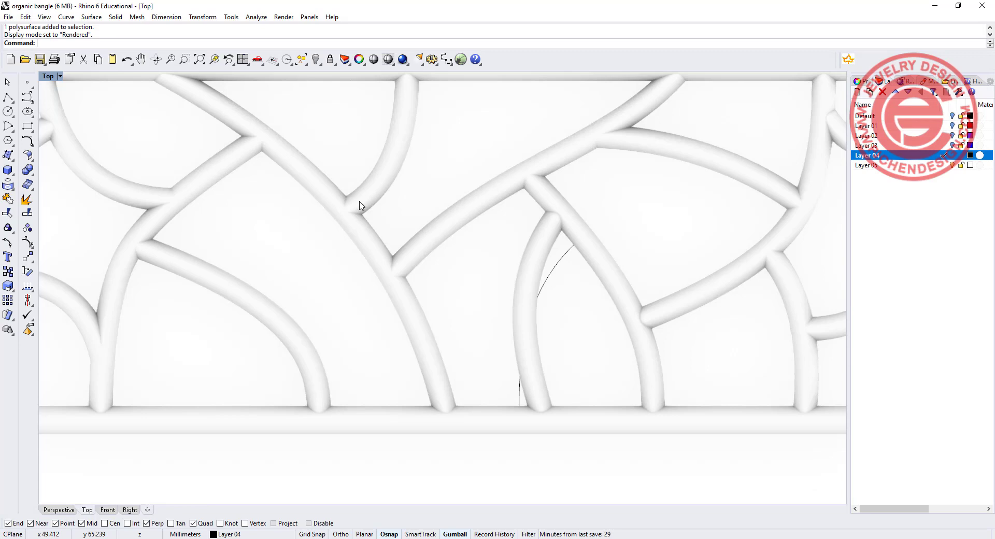
{"action": "mouse_move", "coordinate": [354, 185]}
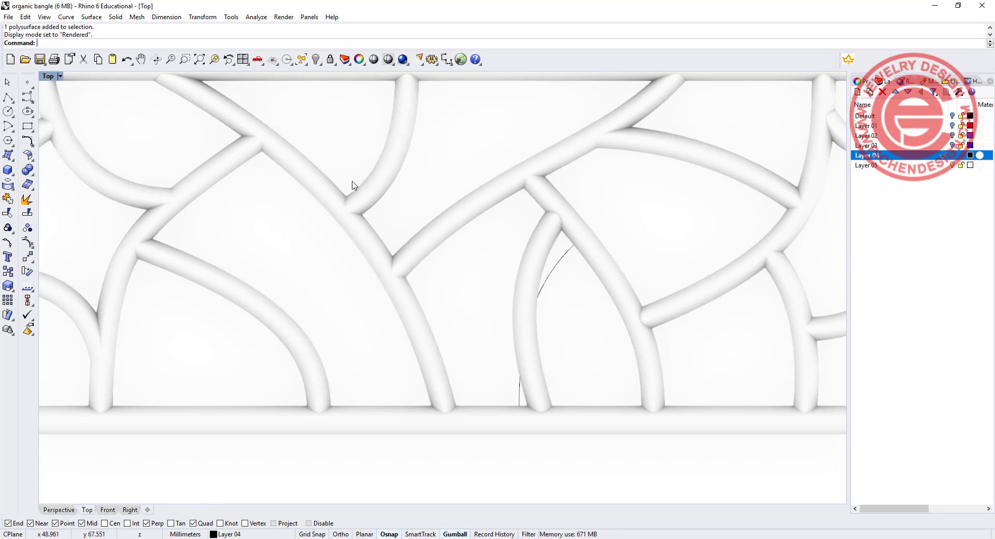
{"action": "mouse_move", "coordinate": [368, 217]}
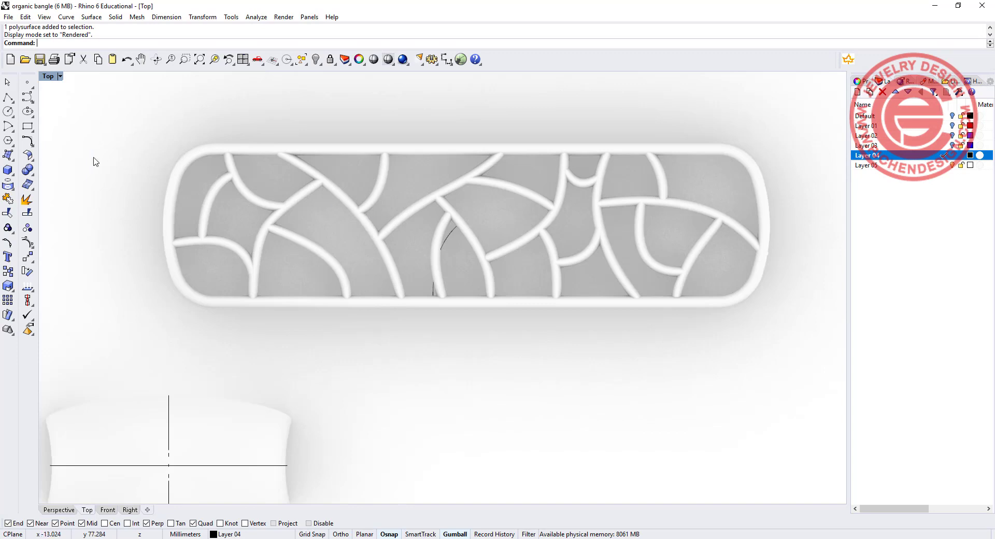
{"action": "mouse_move", "coordinate": [116, 191]}
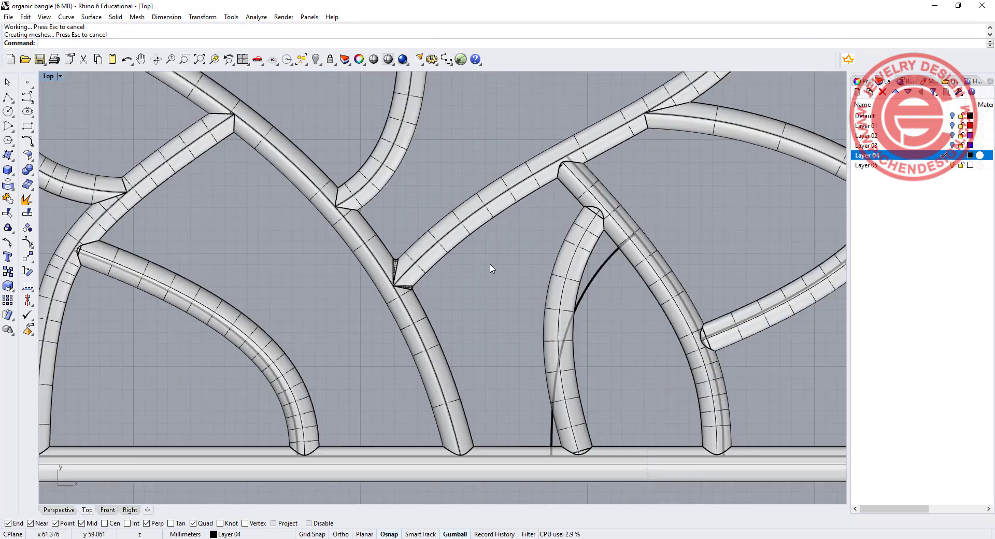
{"action": "mouse_move", "coordinate": [516, 194]}
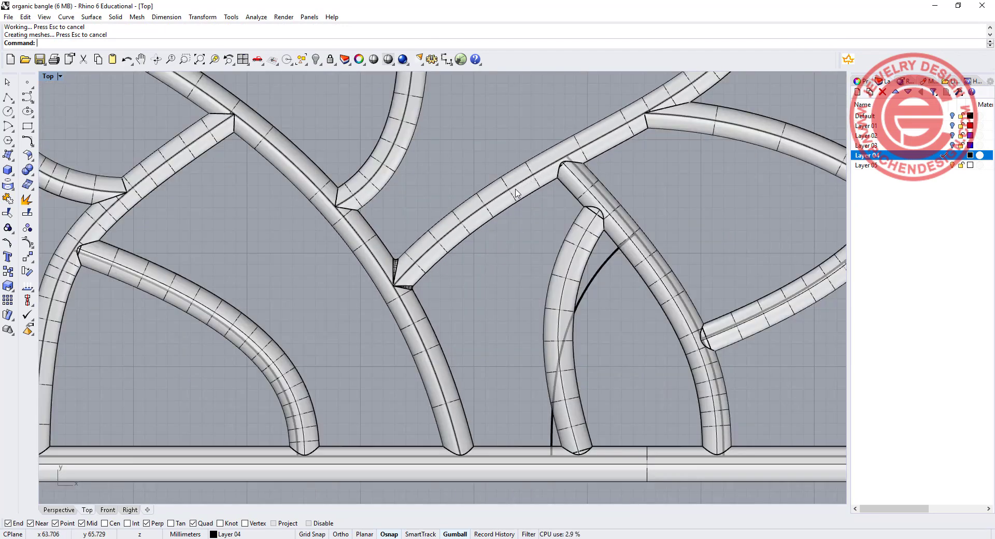
Remesh the lattice at higher density, about 35747 points and 43865 polygons.
{"action": "key", "text": "Ctrl+z"}
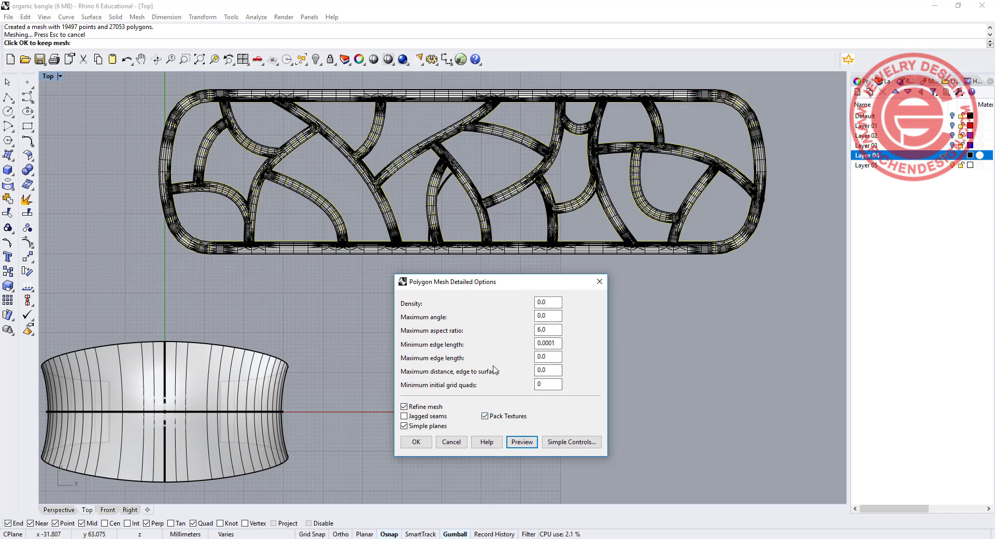
{"action": "left_click", "coordinate": [571, 442]}
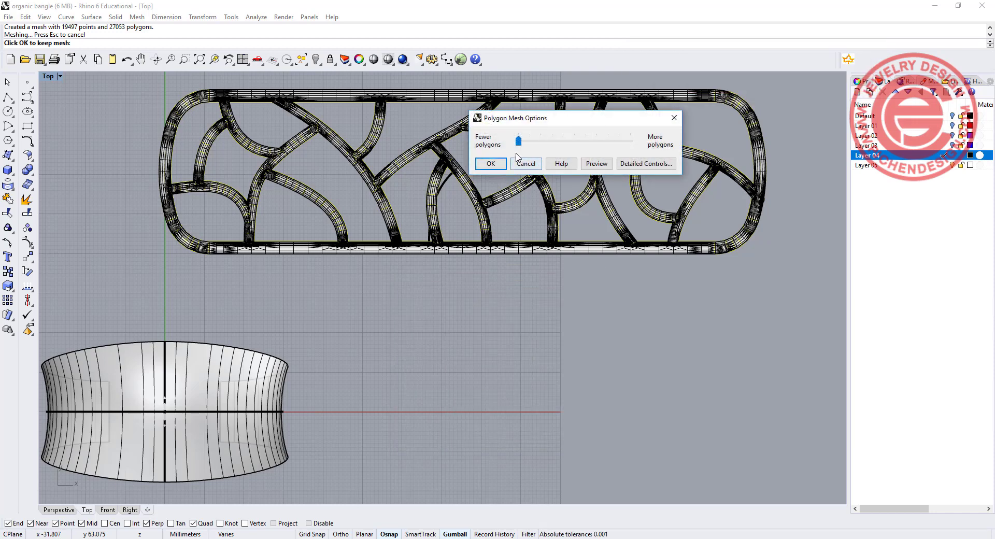
{"action": "left_click_drag", "start_coordinate": [518, 140], "coordinate": [630, 140]}
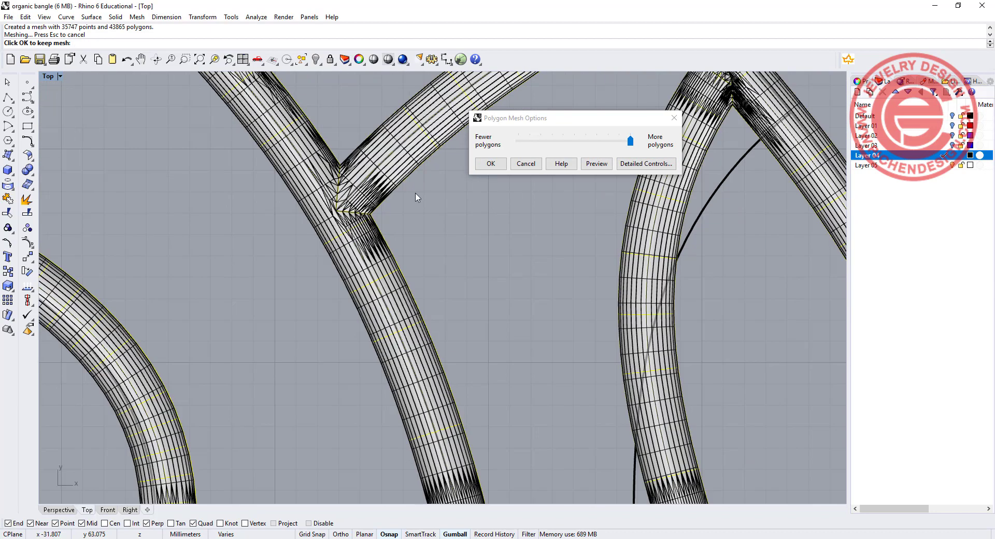
{"action": "left_click", "coordinate": [491, 164]}
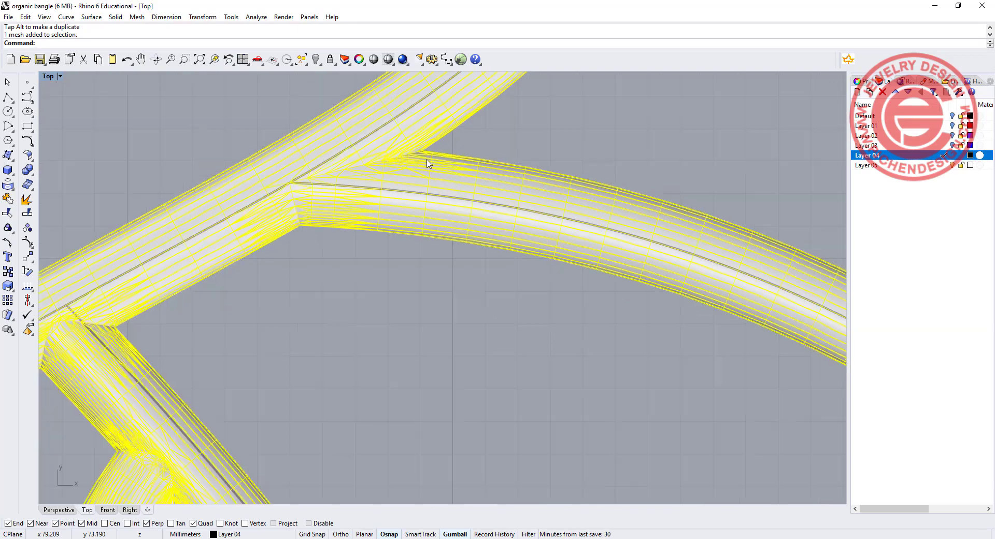
Smooth the lattice mesh with factor 0.48 per step and show the Top view Rendered.
{"action": "key", "text": "Ctrl+z"}
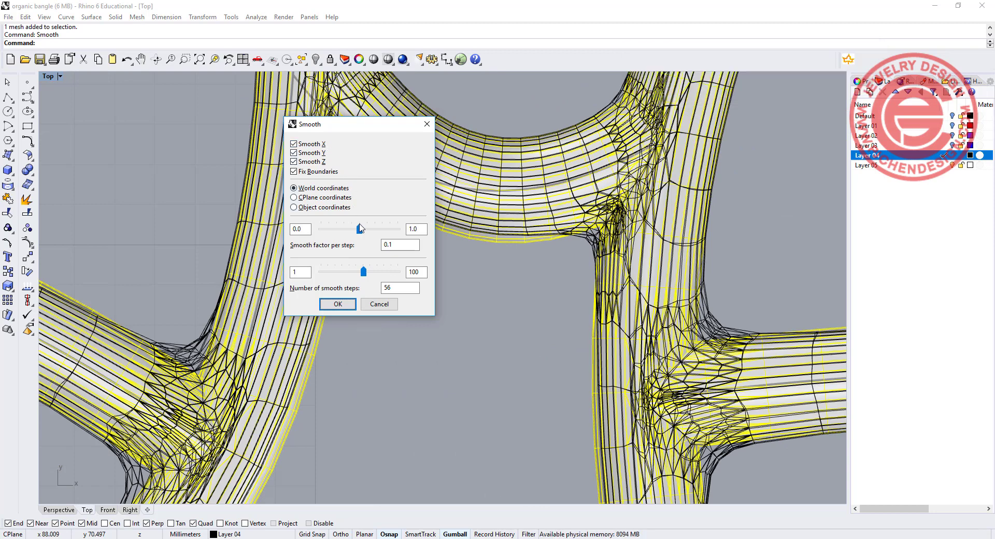
{"action": "left_click_drag", "start_coordinate": [362, 229], "coordinate": [359, 229]}
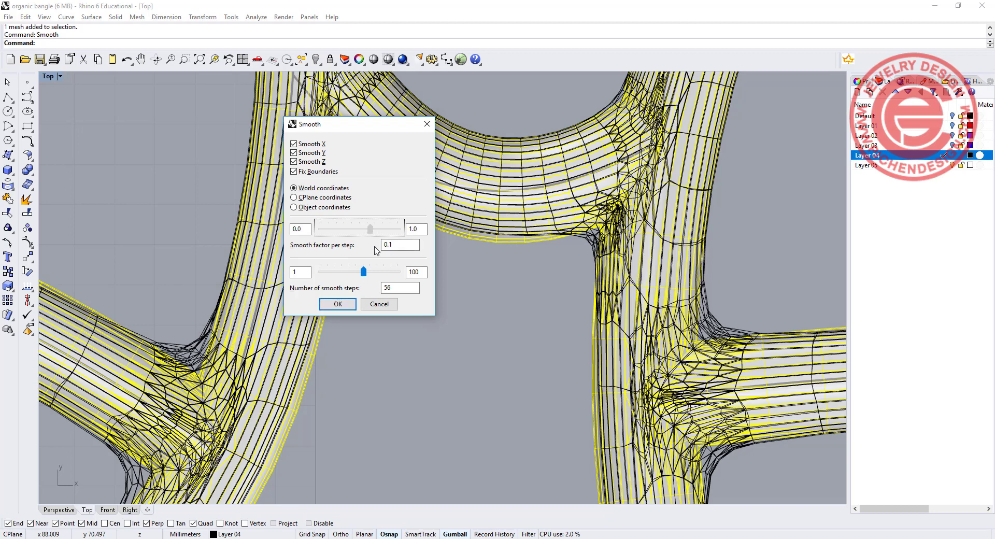
{"action": "left_click_drag", "start_coordinate": [371, 228], "coordinate": [370, 228]}
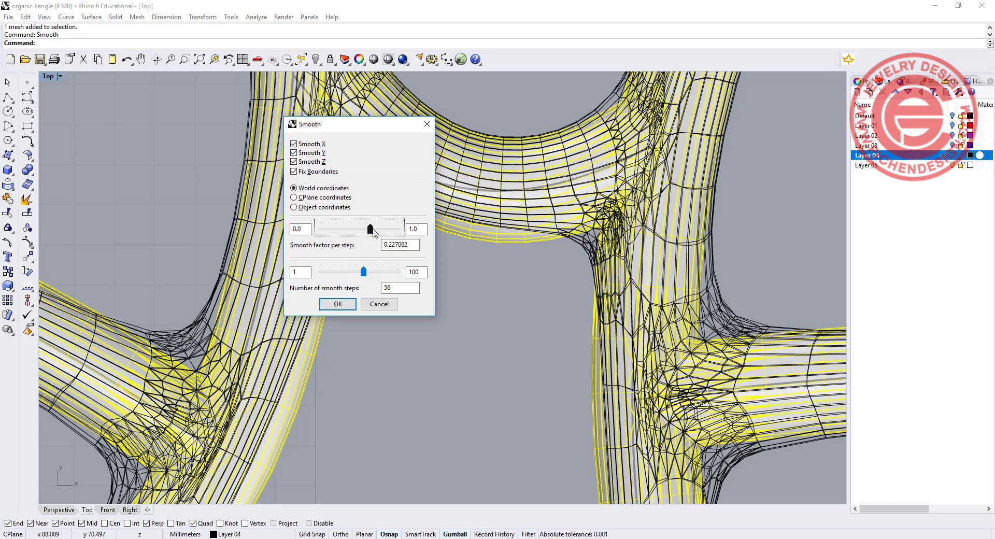
{"action": "left_click_drag", "start_coordinate": [363, 229], "coordinate": [382, 229]}
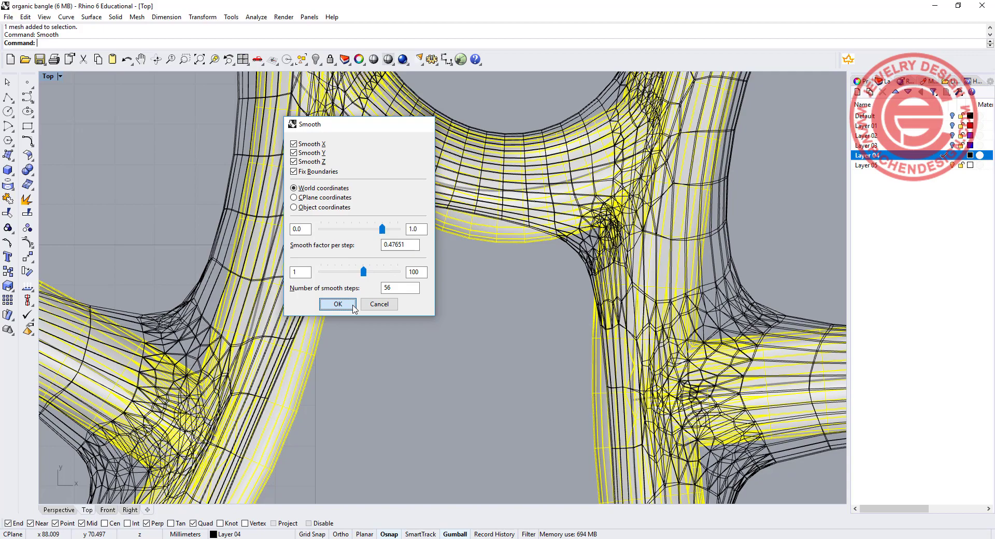
{"action": "left_click", "coordinate": [337, 304]}
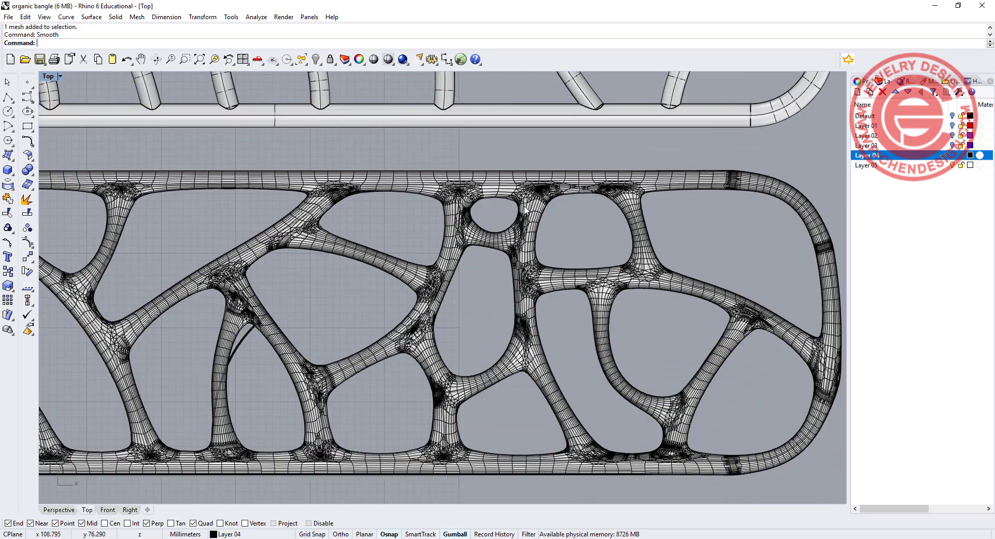
{"action": "left_click", "coordinate": [59, 76]}
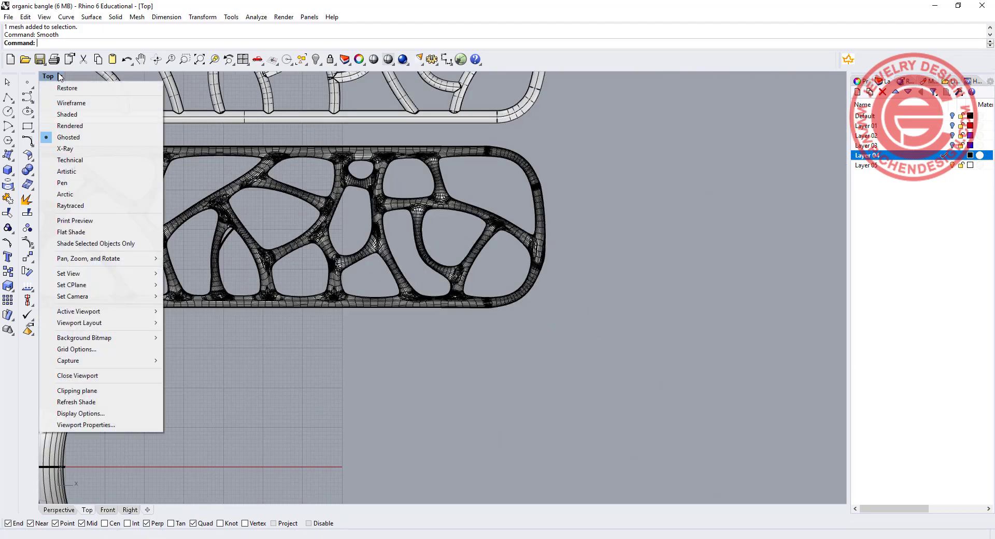
{"action": "left_click", "coordinate": [70, 126]}
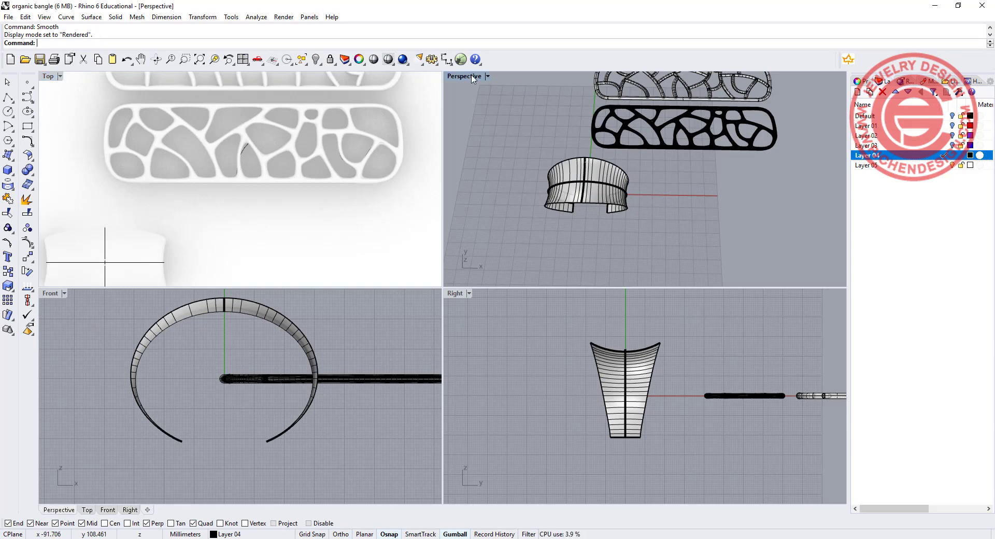
In maximized Perspective, create a planar surface from the rounded rectangle boundary curve.
{"action": "double_click", "coordinate": [464, 76]}
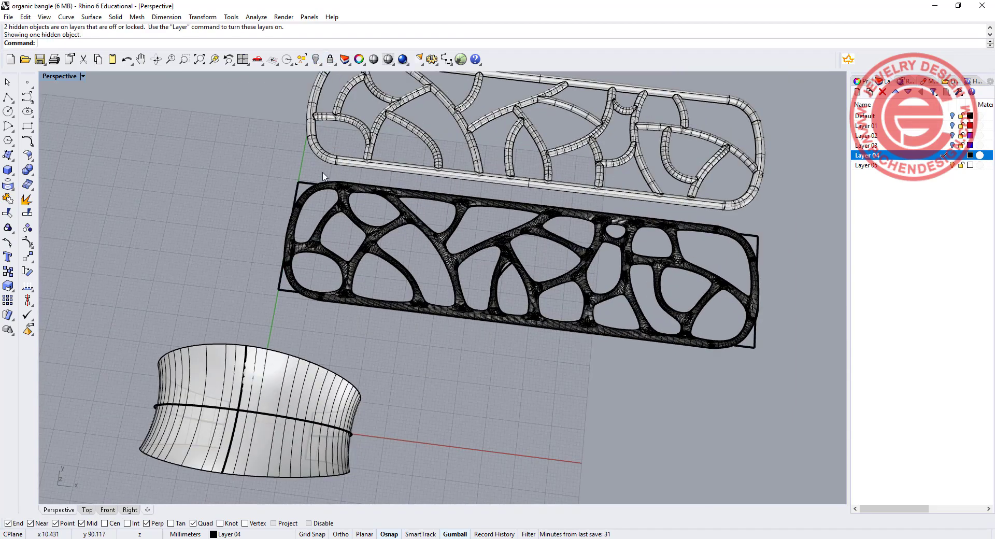
{"action": "left_click", "coordinate": [511, 256]}
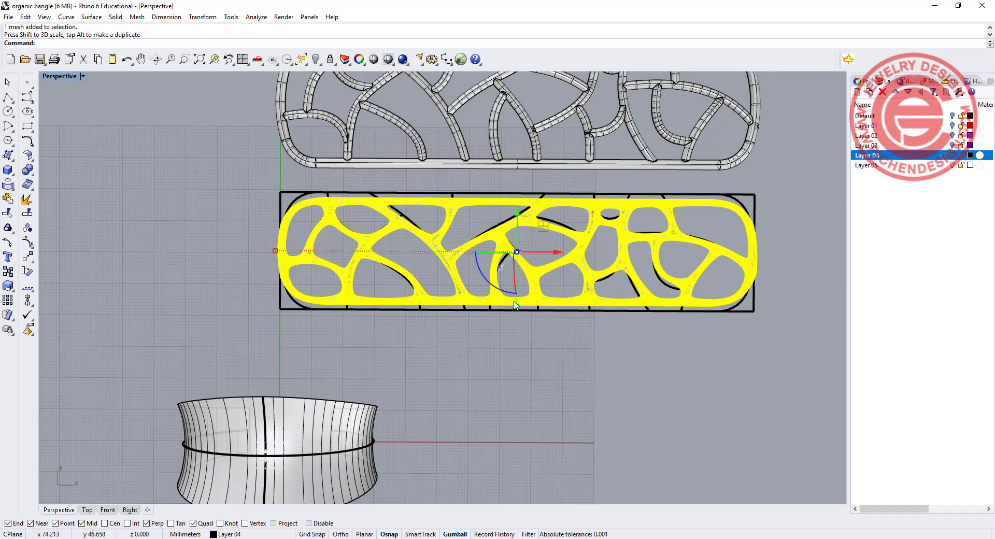
{"action": "left_click_drag", "start_coordinate": [517, 251], "coordinate": [517, 311]}
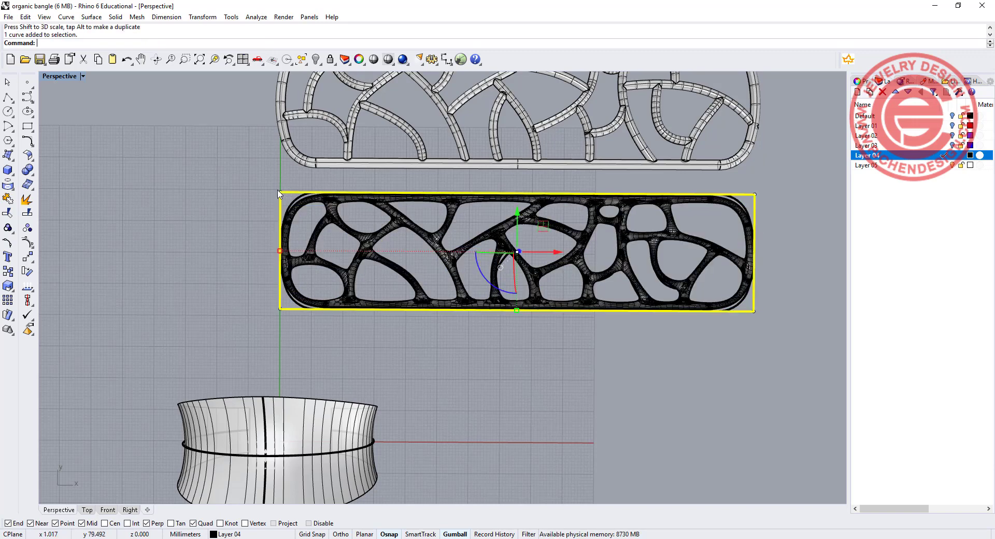
{"action": "mouse_move", "coordinate": [9, 169]}
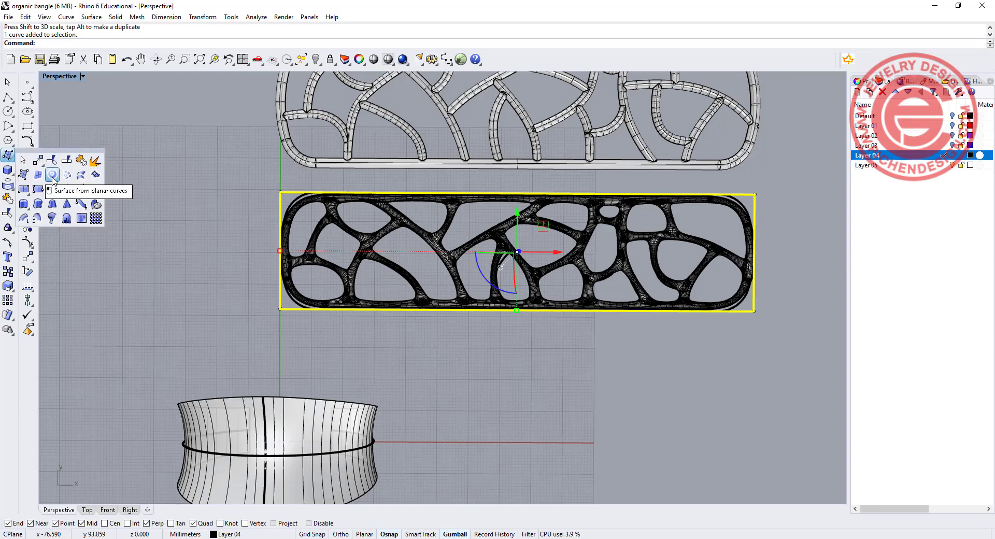
{"action": "left_click", "coordinate": [51, 174]}
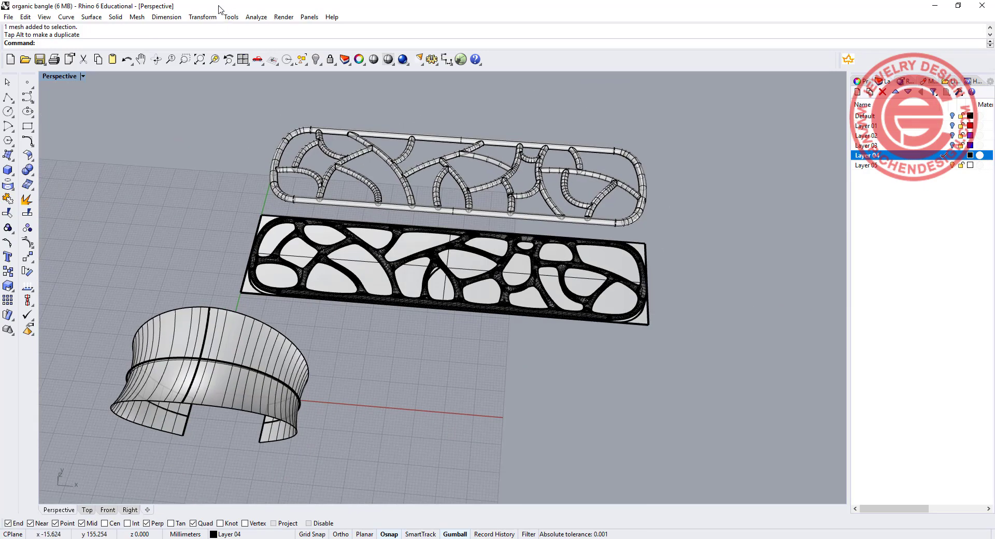
Flow the smoothed lattice mesh from the flat base surface onto the swept band.
{"action": "left_click", "coordinate": [202, 17]}
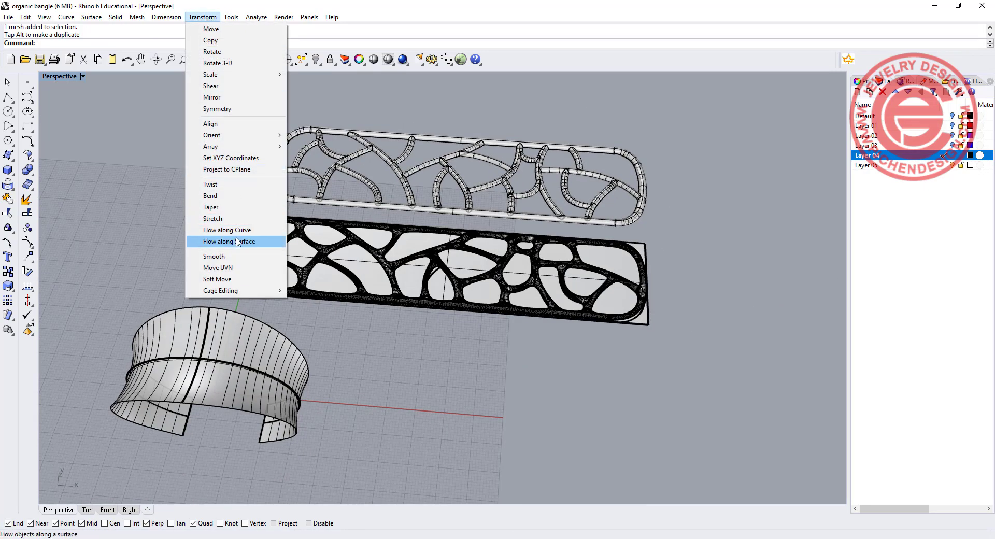
{"action": "left_click", "coordinate": [228, 241]}
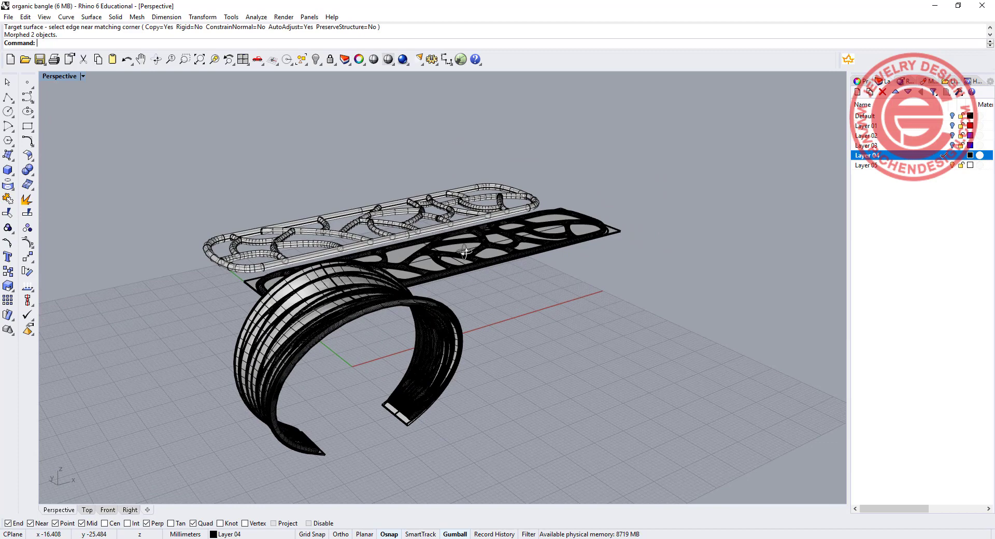
{"action": "key", "text": "Ctrl+z"}
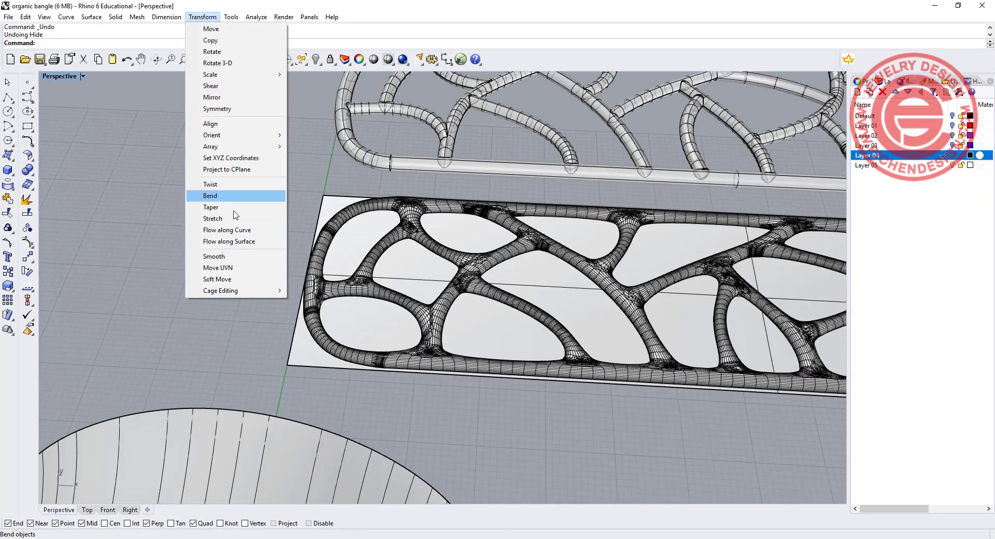
{"action": "left_click", "coordinate": [229, 241]}
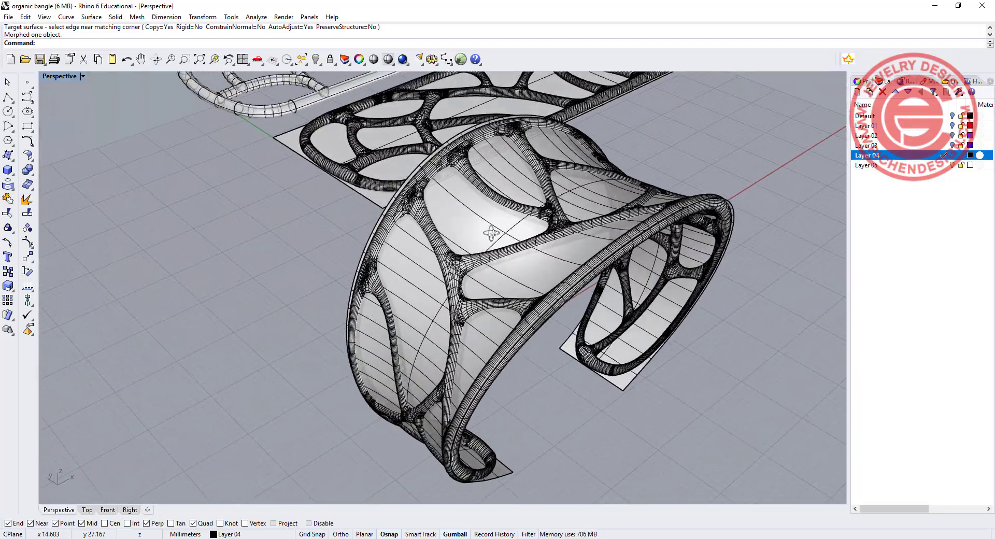
{"action": "left_click", "coordinate": [487, 230]}
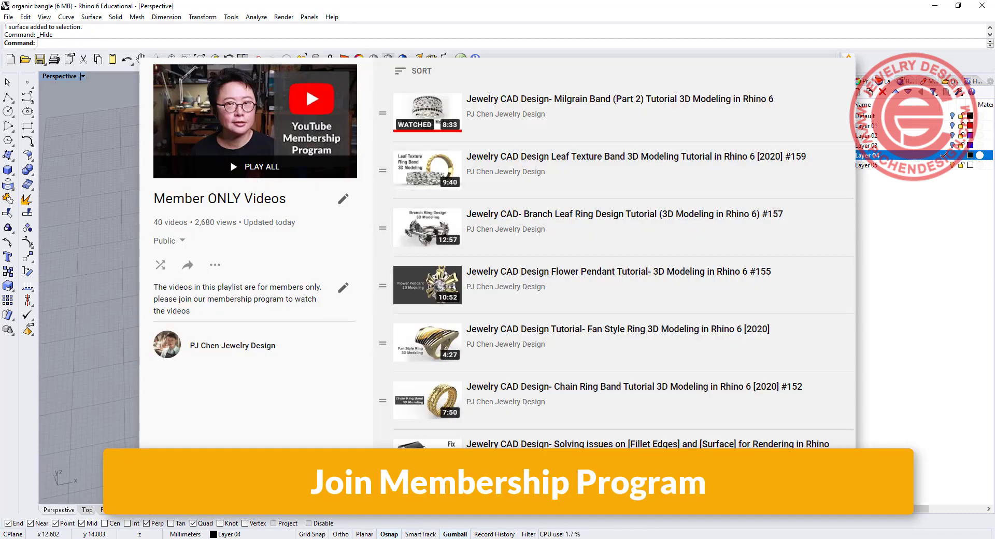
Scroll down through the Member ONLY Videos tutorial playlist on YouTube.
{"action": "scroll", "scroll_direction": "down", "scroll_amount": 3}
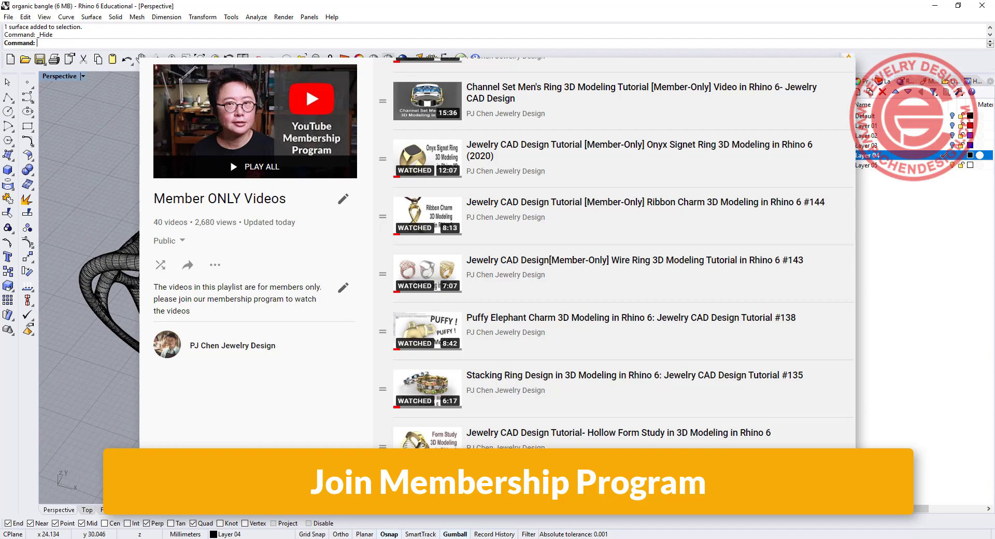
{"action": "scroll", "scroll_direction": "down", "scroll_amount": 3}
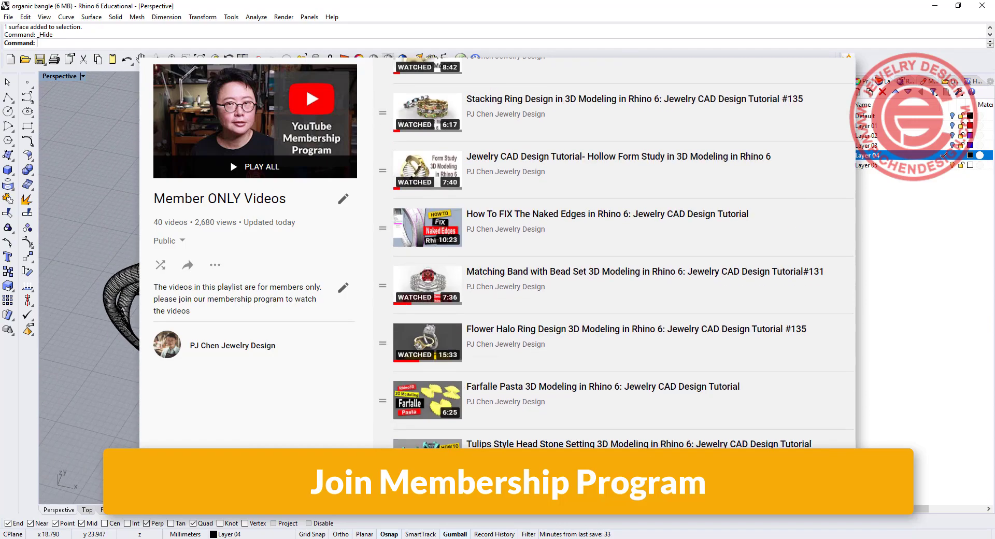